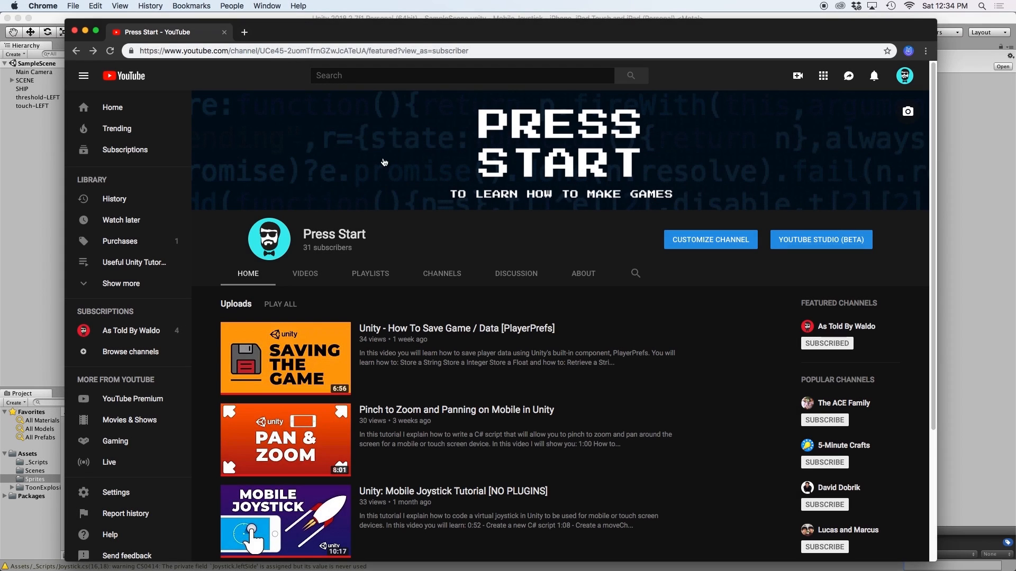
- Scroll through the Press Start channel's uploaded Unity tutorial videos
scroll(down, 3)
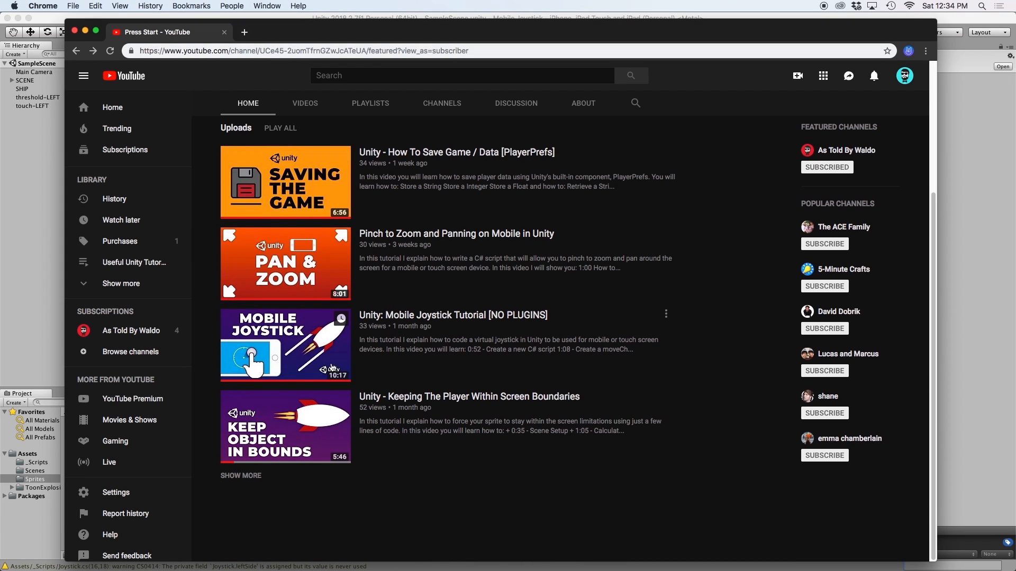
mouse_move(298, 376)
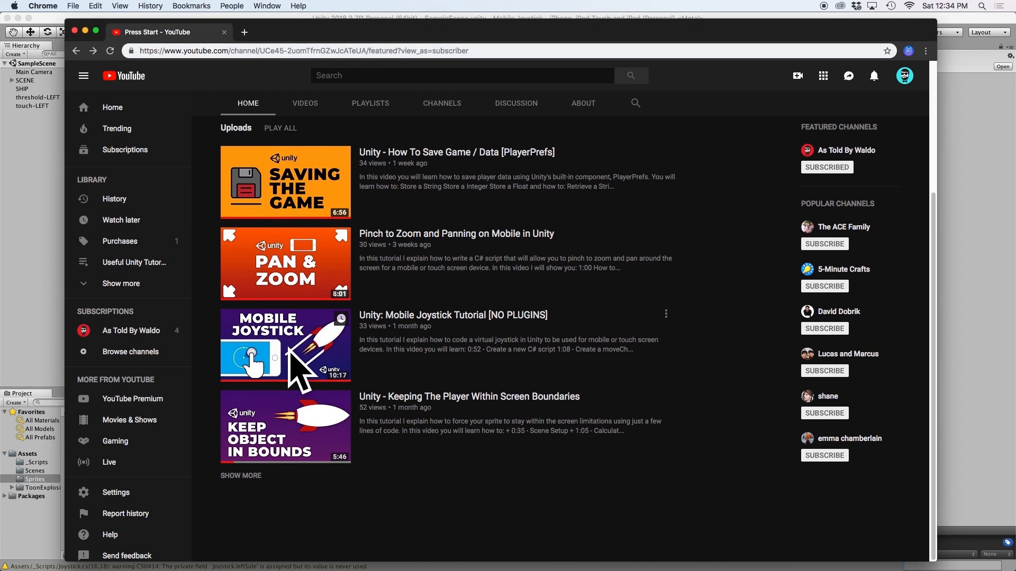
mouse_move(297, 349)
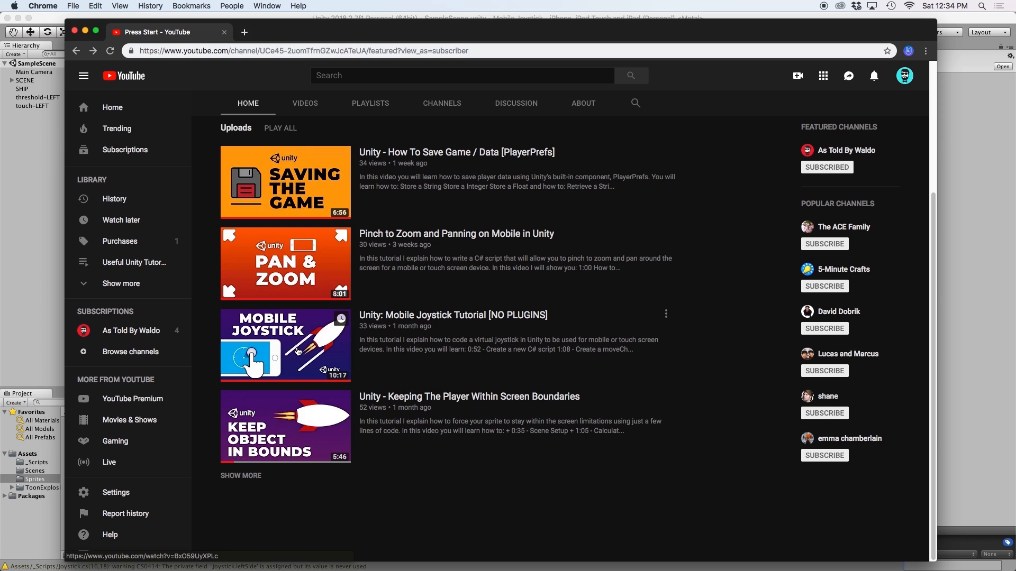
mouse_move(297, 352)
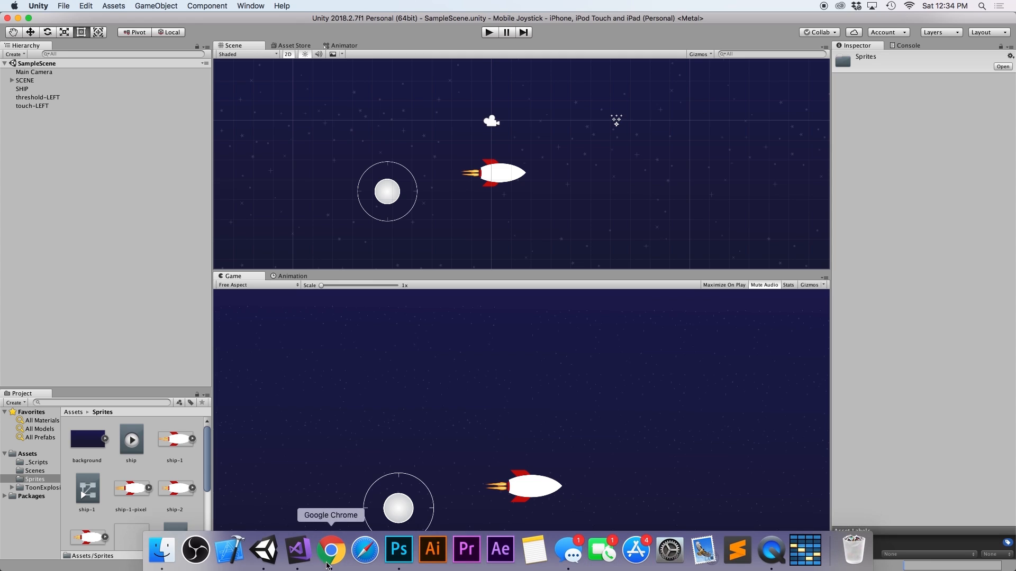
- Bring up the asteroid.png image from the Dock, then return to Unity
click(398, 550)
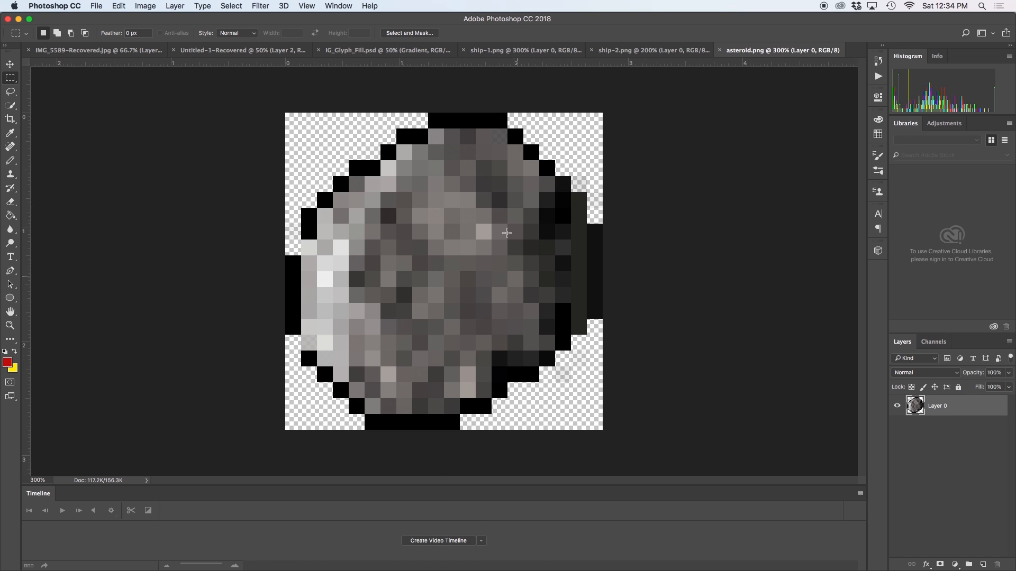
click(263, 550)
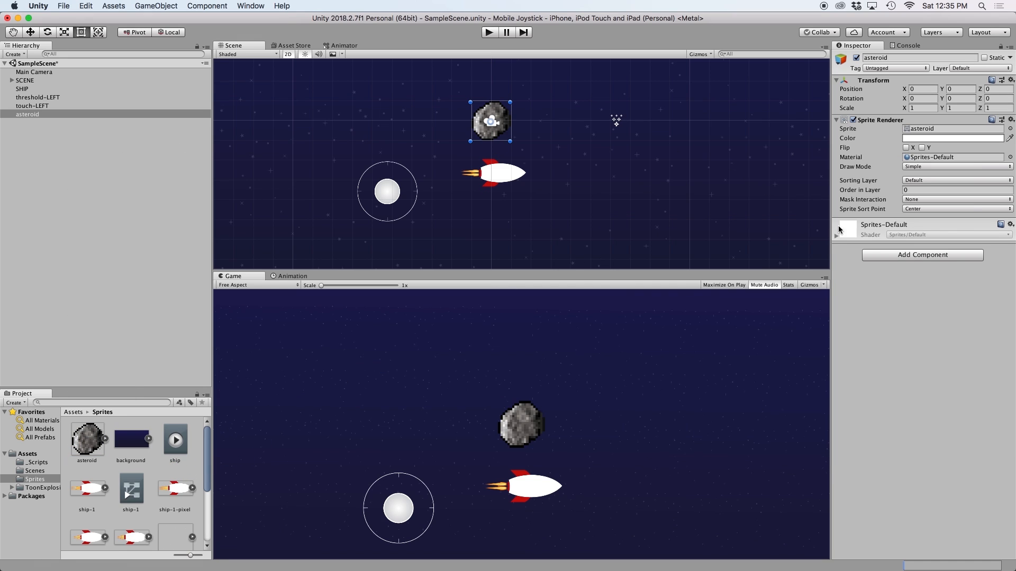
- Search 'cir' and add a Circle Collider 2D (radius 0.82) to the asteroid
text(cir)
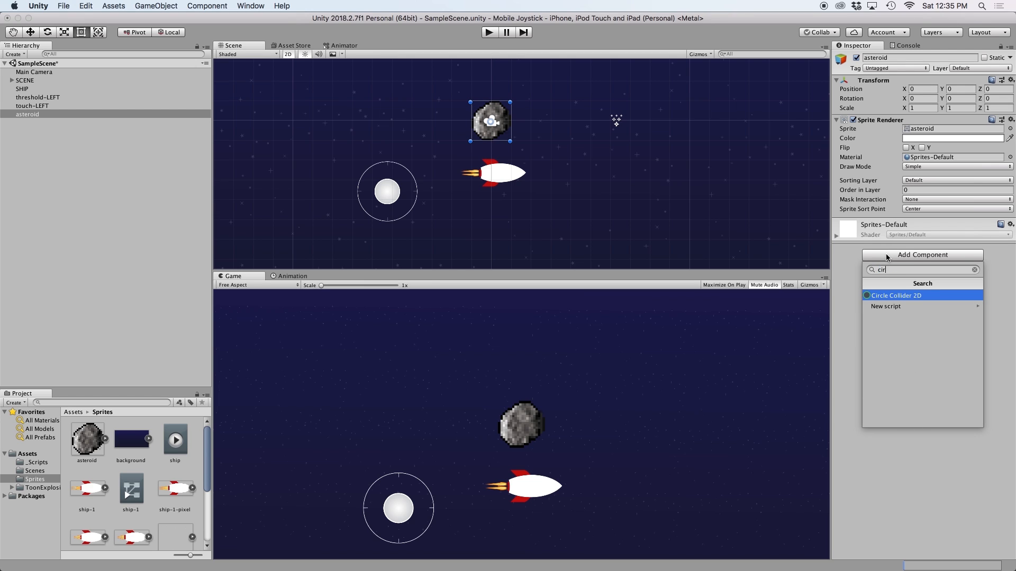
click(897, 295)
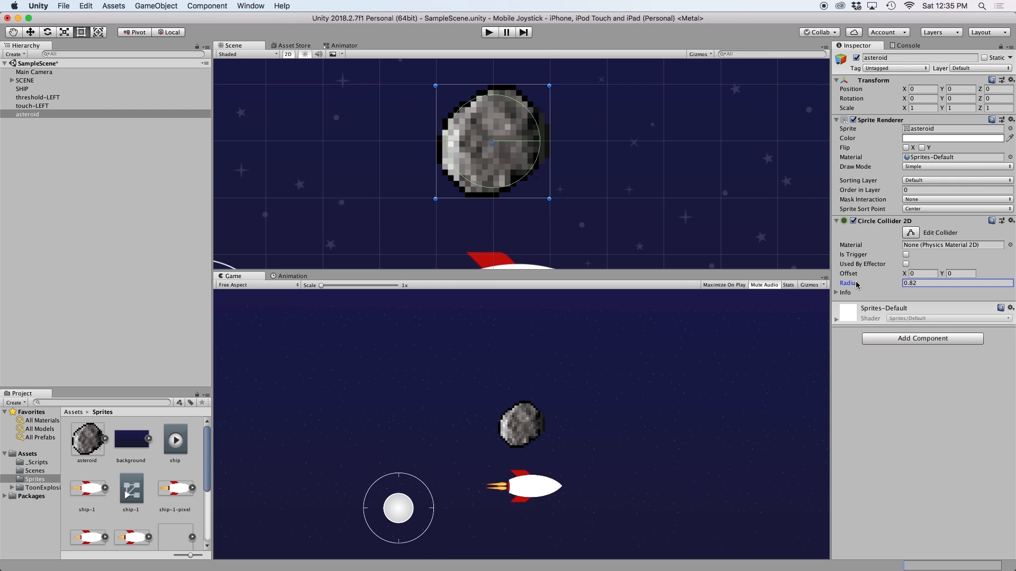
mouse_move(869, 289)
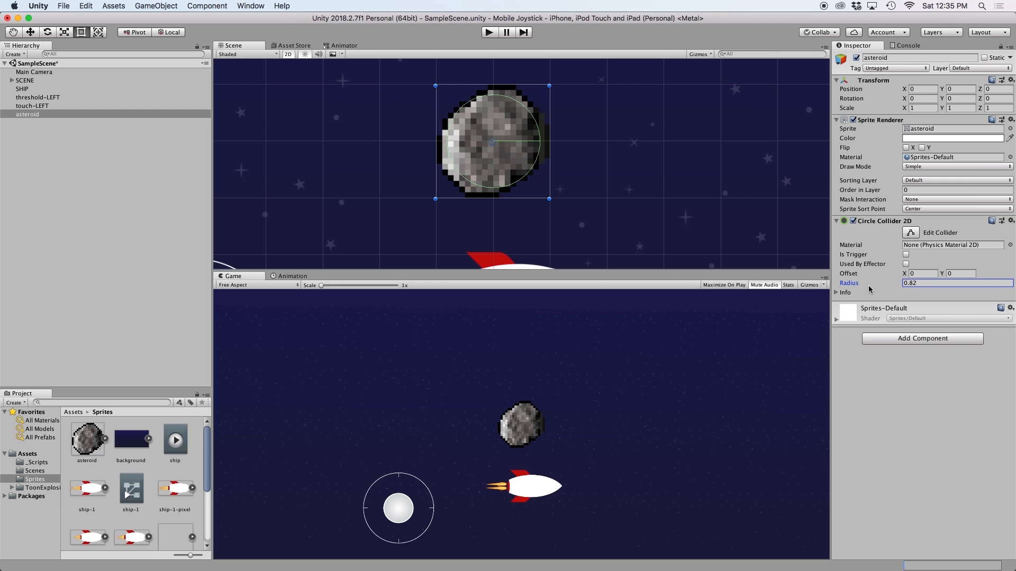
mouse_move(903, 338)
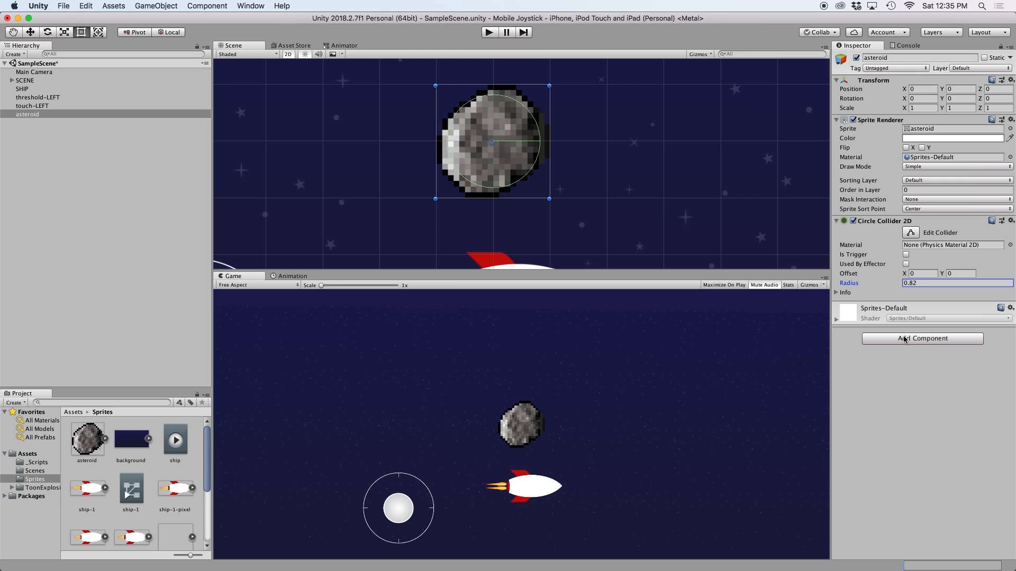
- Add a Rigidbody 2D to the asteroid with Gravity Scale set to 0
click(921, 338)
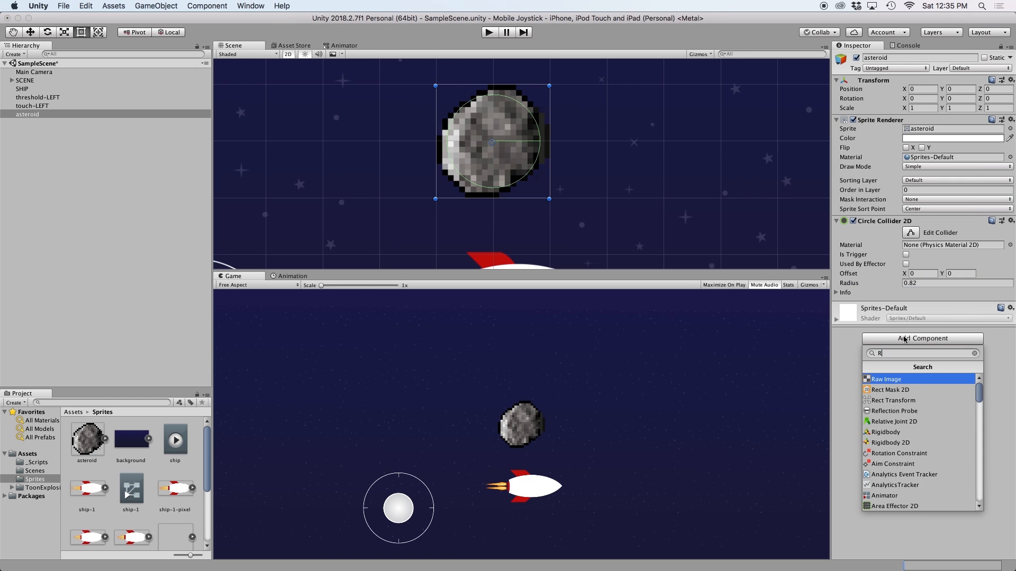
click(889, 443)
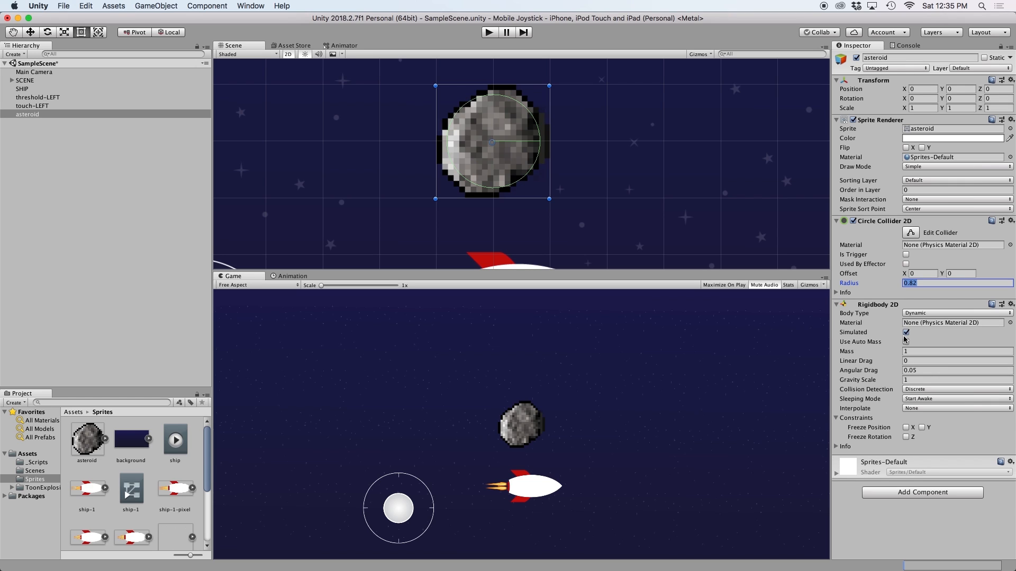
mouse_move(875, 382)
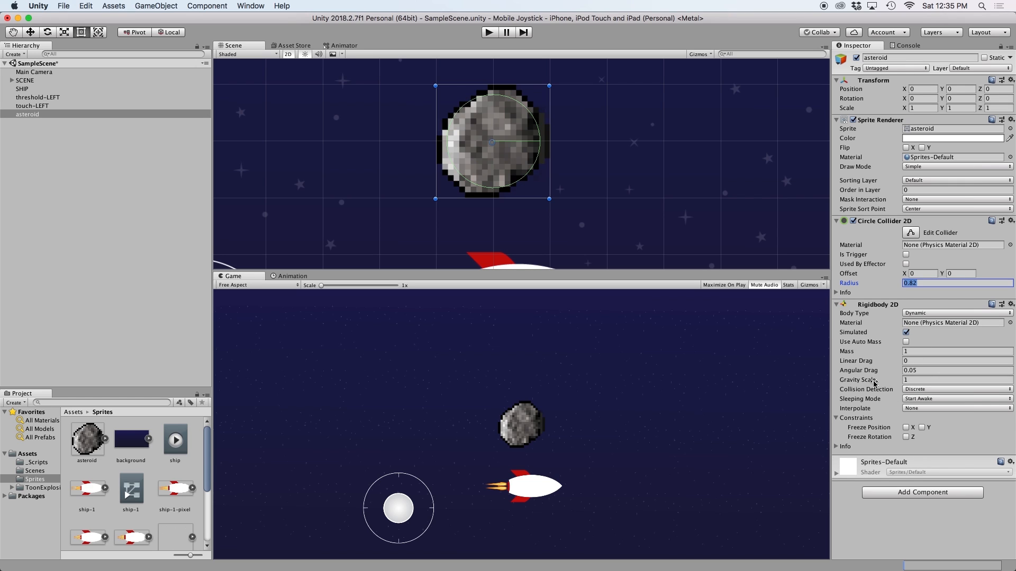
click(956, 380)
text(Rigid)
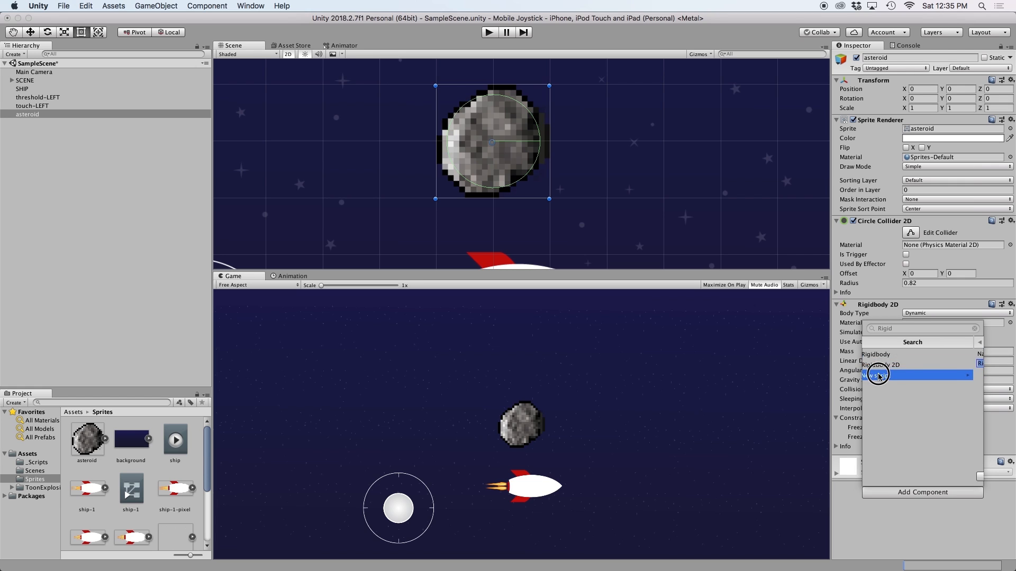
- Create and attach a new 'asteroid' script, then open it for editing
click(878, 376)
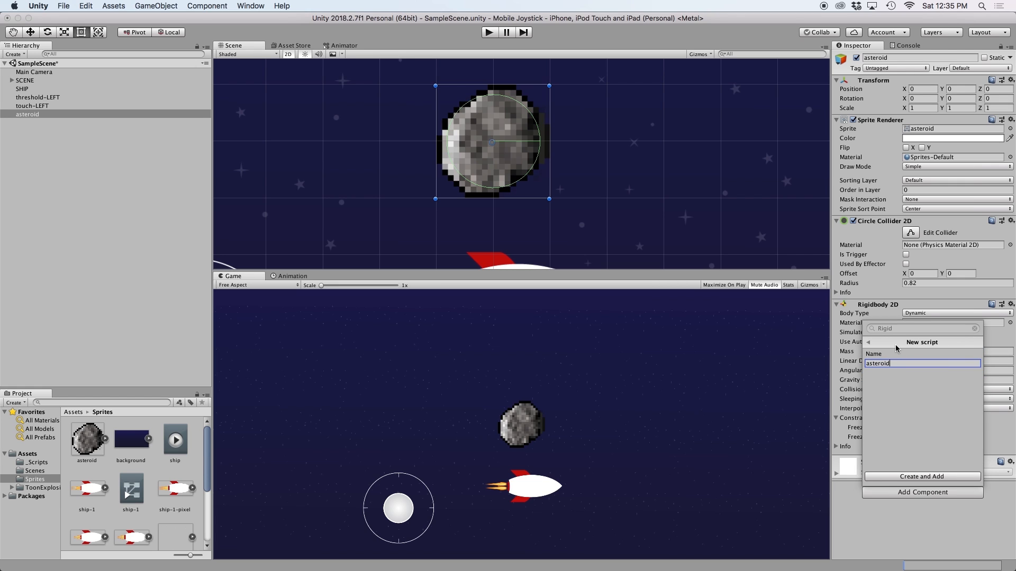
click(920, 476)
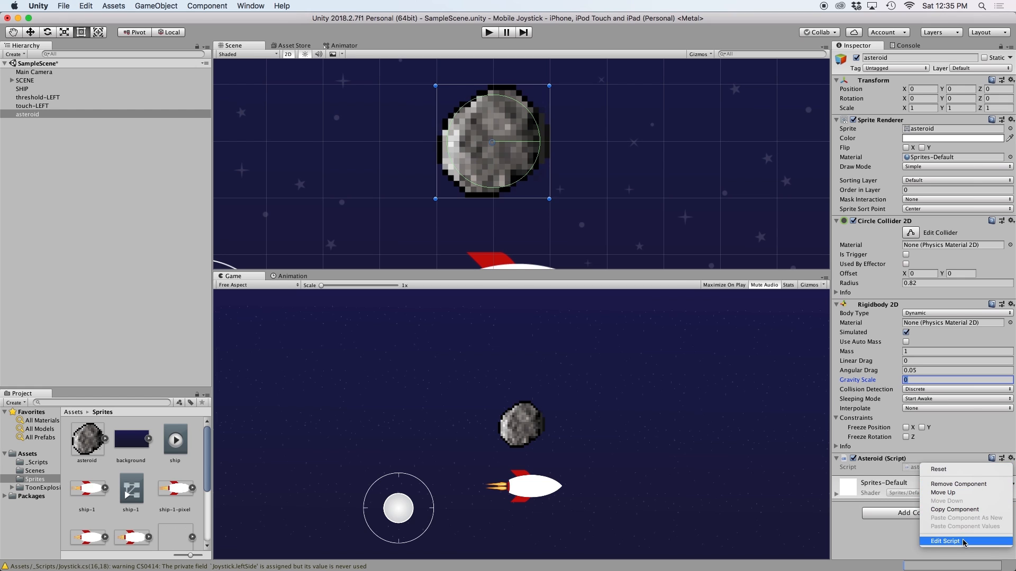
click(944, 540)
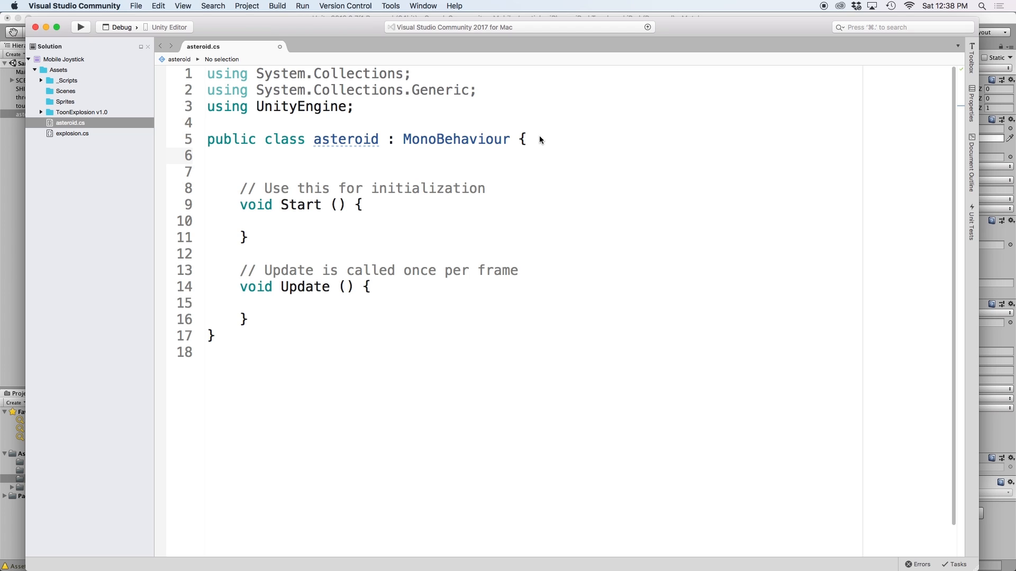
- Declare 'public float speed = 10.0f;' and 'private Rigidbody2D rb;' in the asteroid script
text(public float speed = 10)
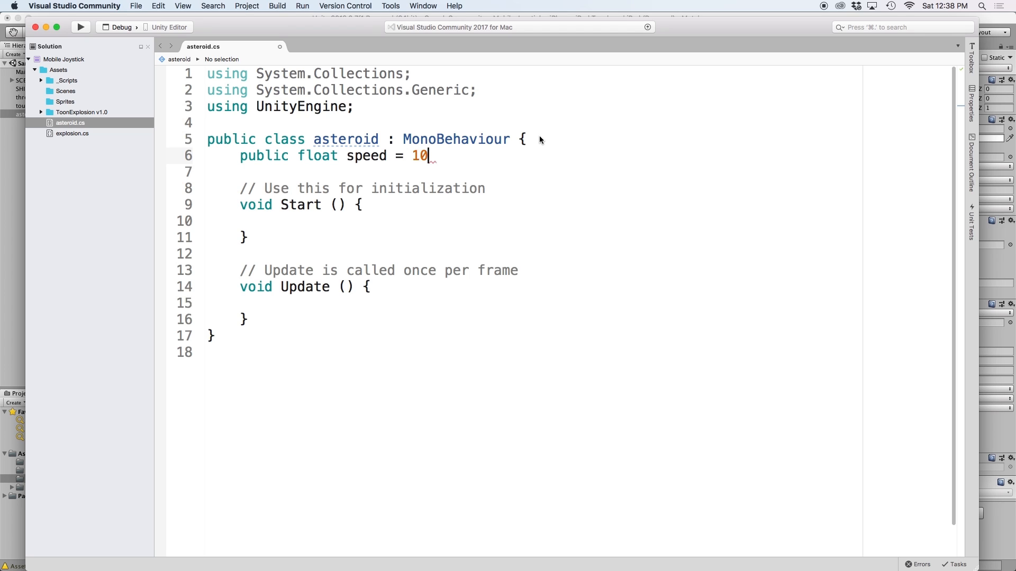
text(.0f;)
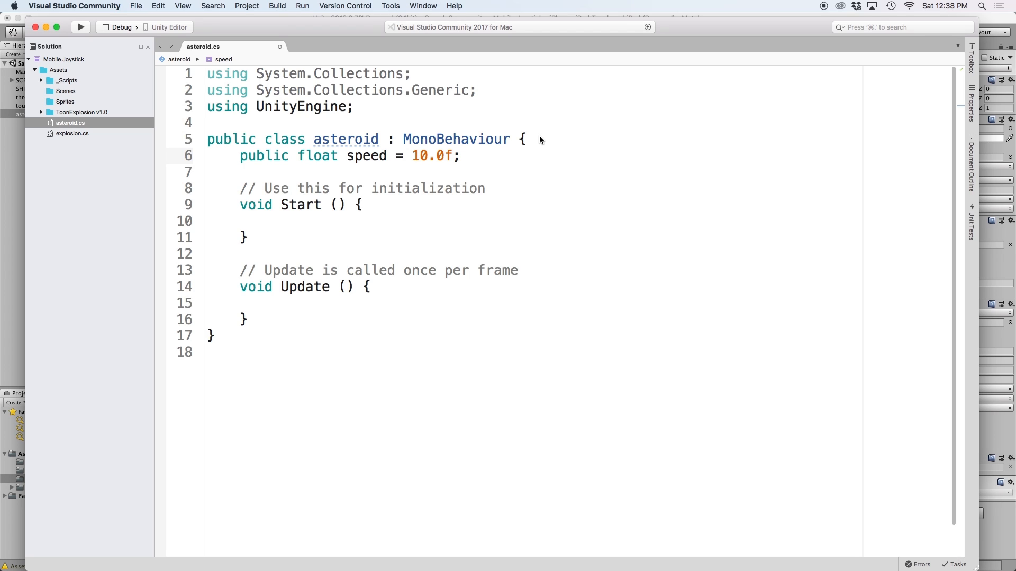
text(private)
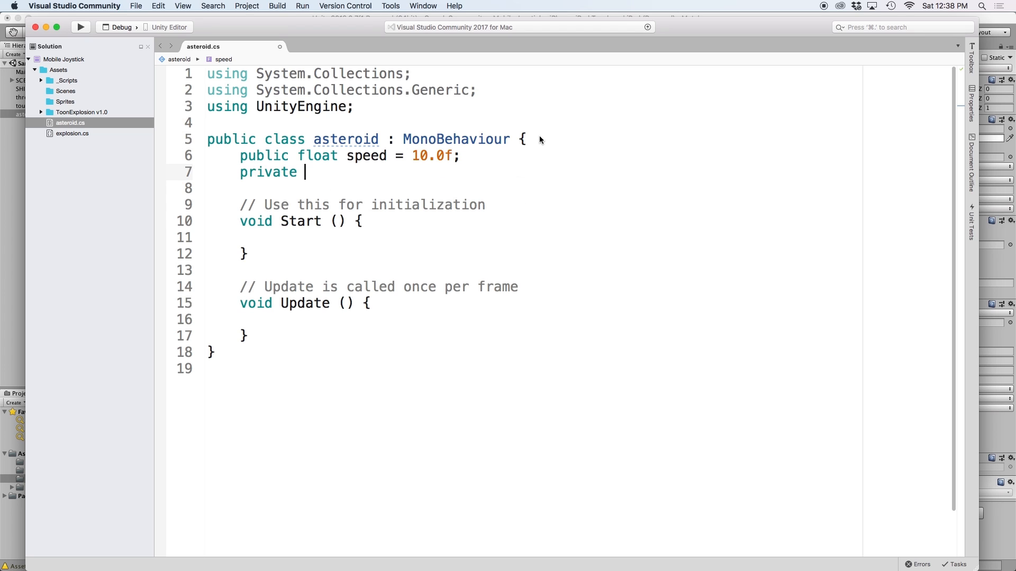
text(Rigidbody2D)
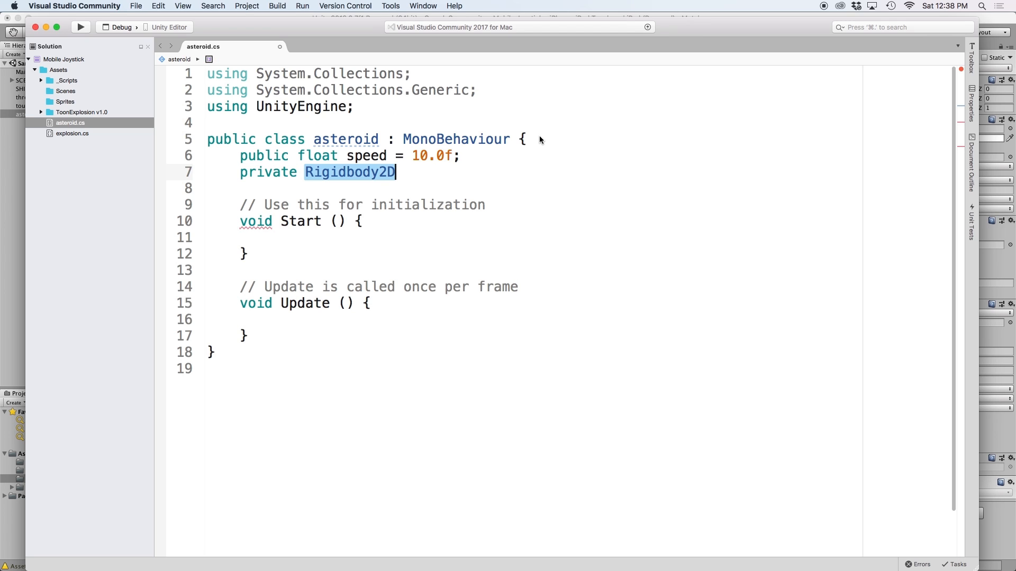
text(rb;)
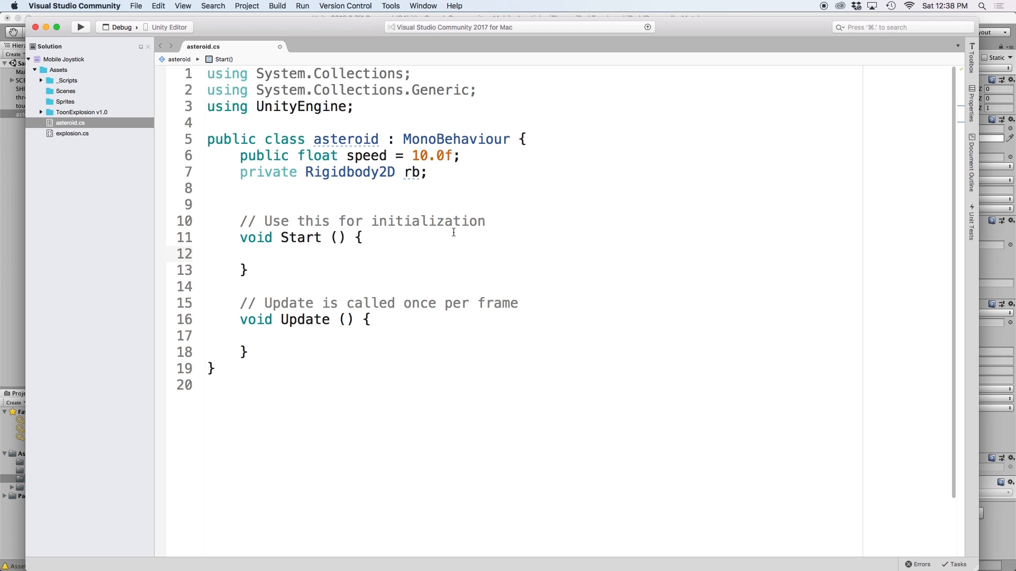
- In Start, assign rb = this.GetComponent<Rigidbody2D>();
text(rb =)
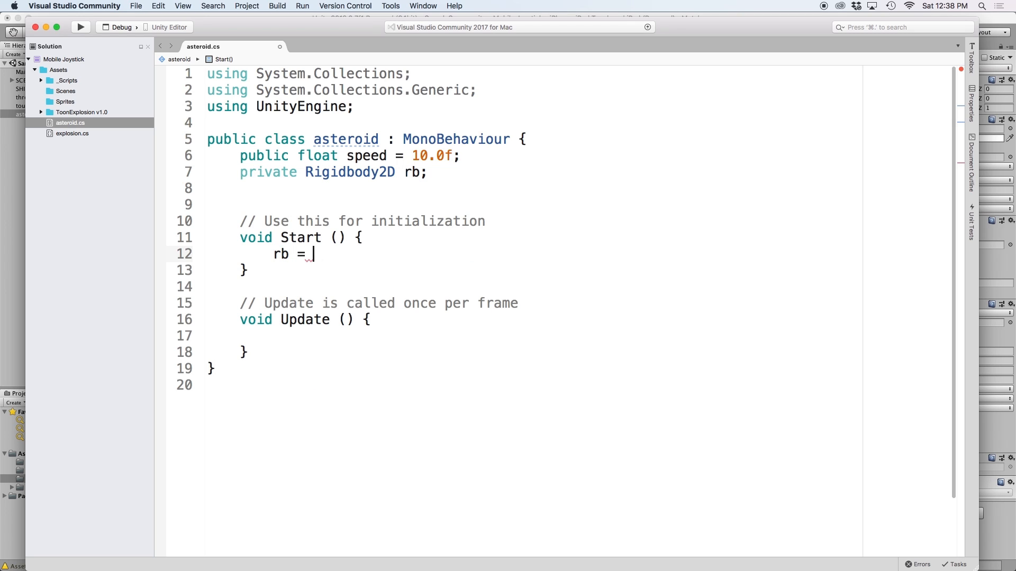
text(this.getComponent<Rigidbody2D>()
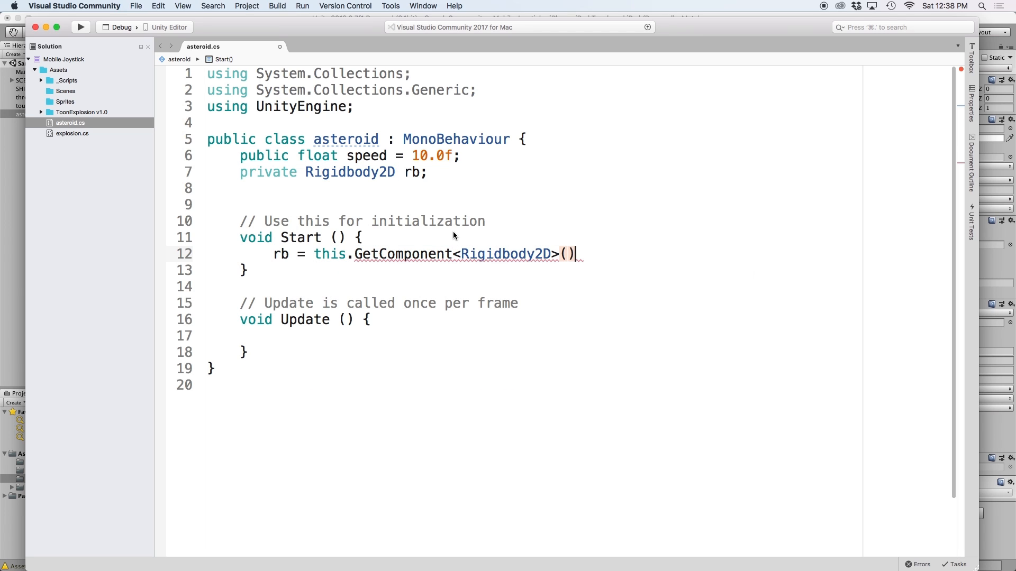
text(;)
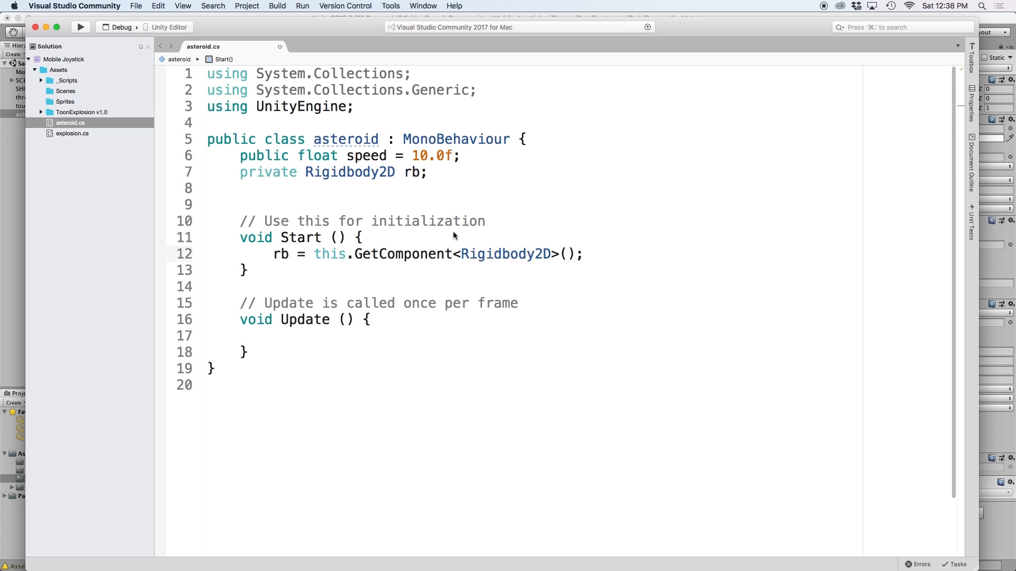
- In Start, write rb.velocity = new Vector2(-speed, 0);
text(rb.velocity)
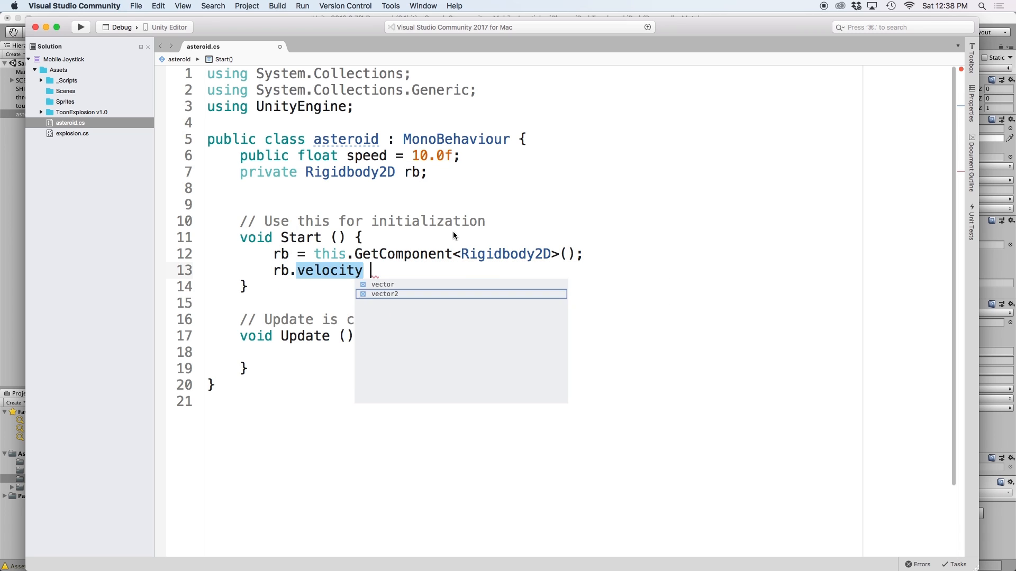
text(=)
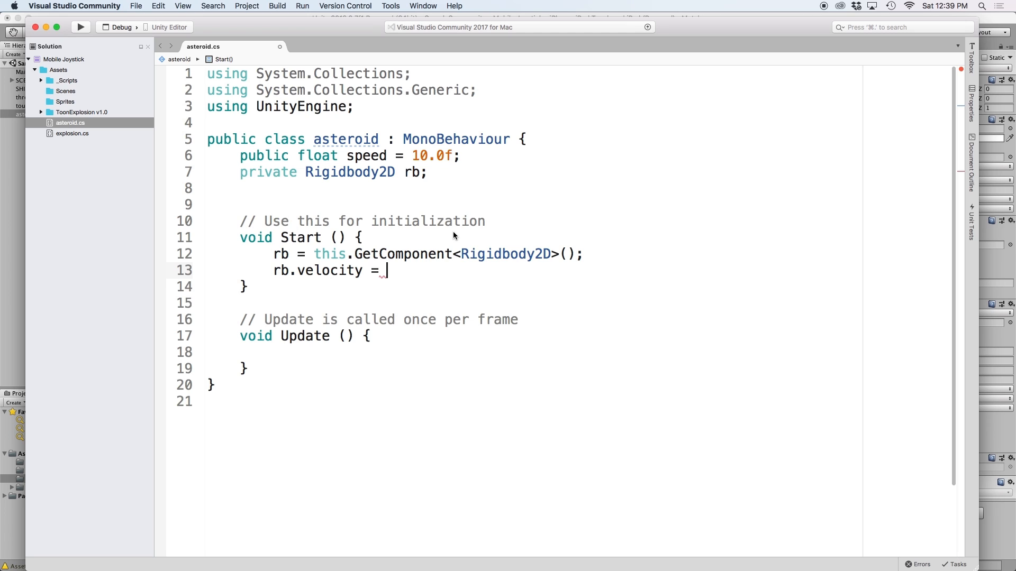
text(new V)
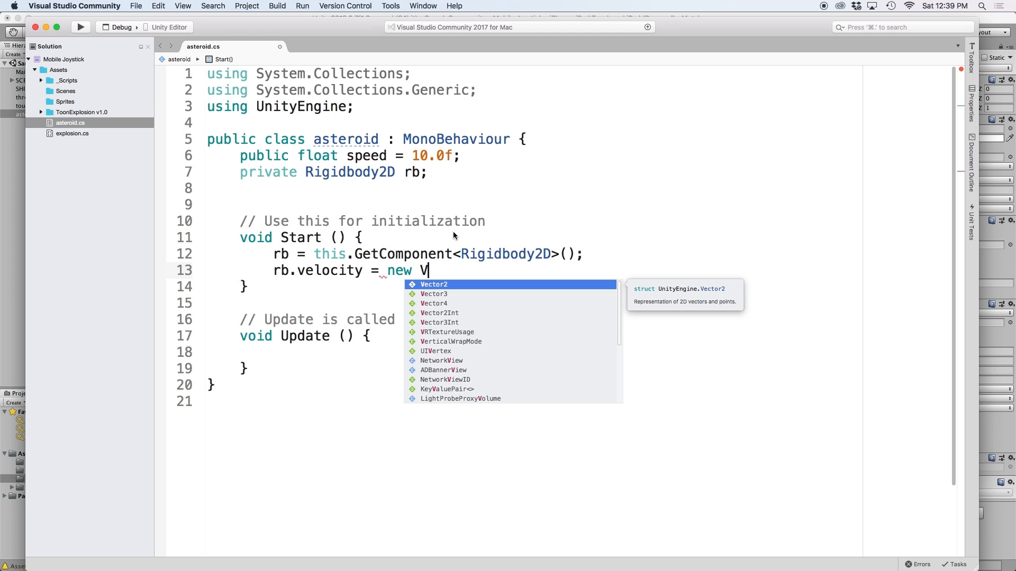
text(ector2()
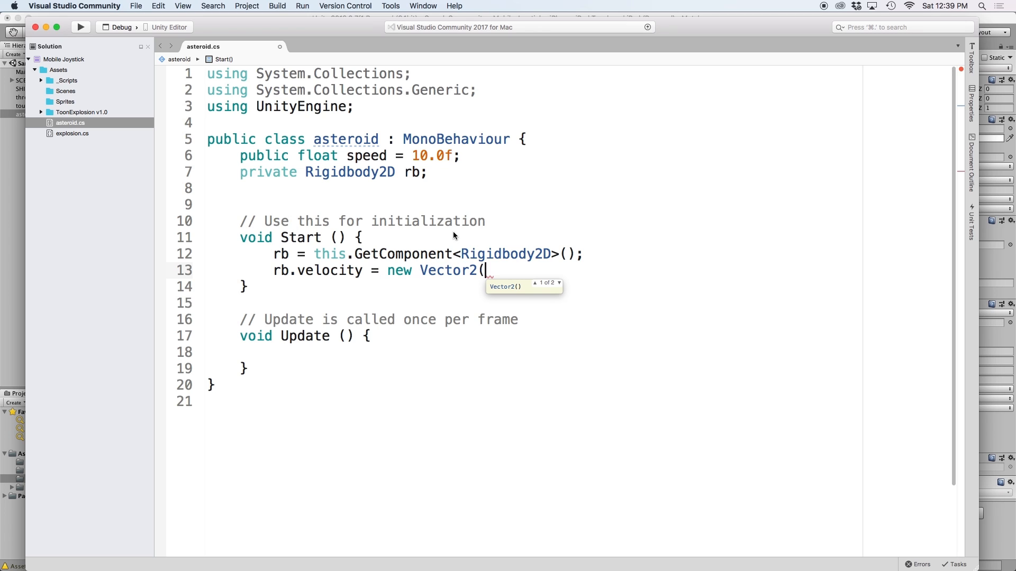
text(-spe)
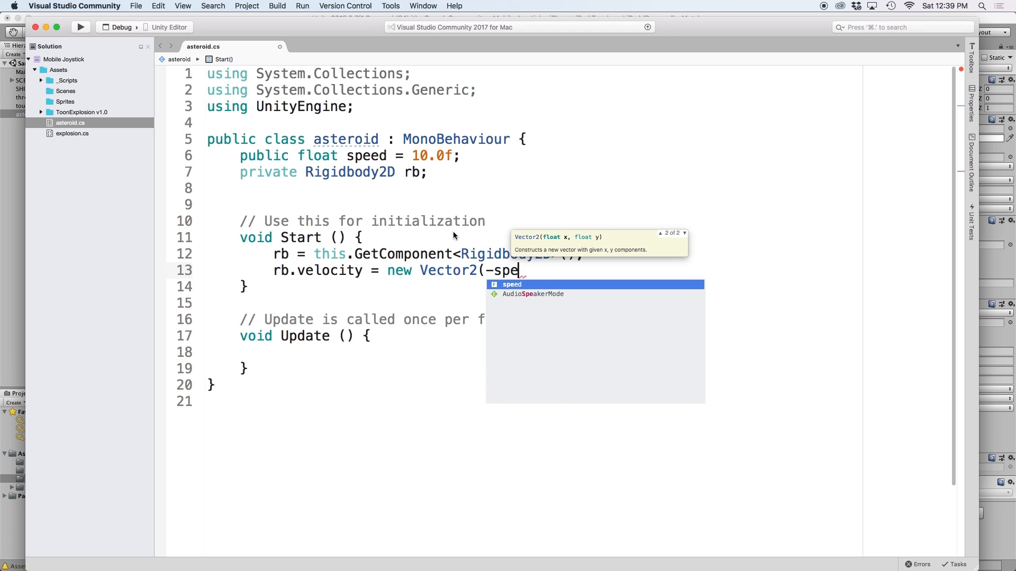
key(Tab)
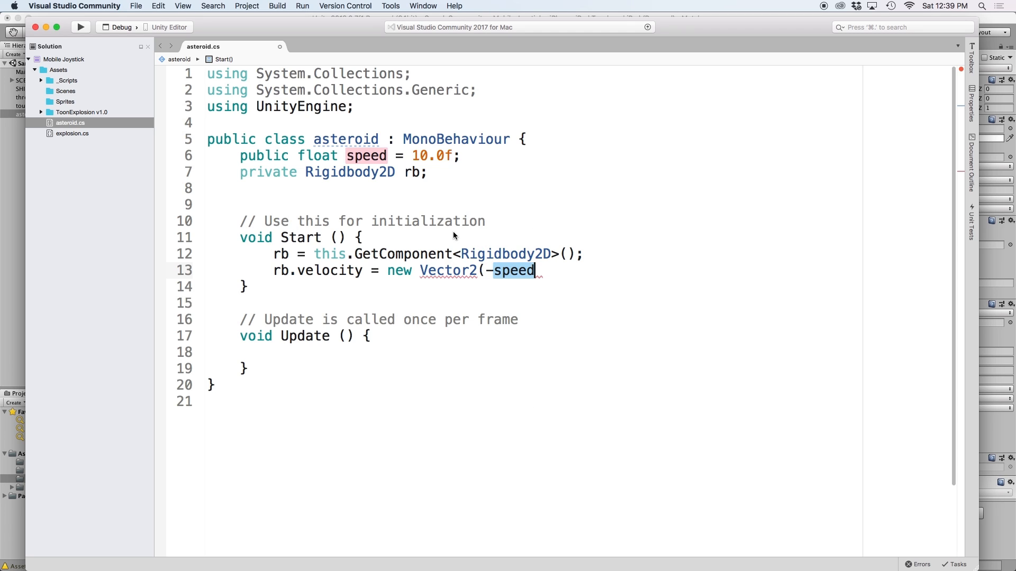
text(,)
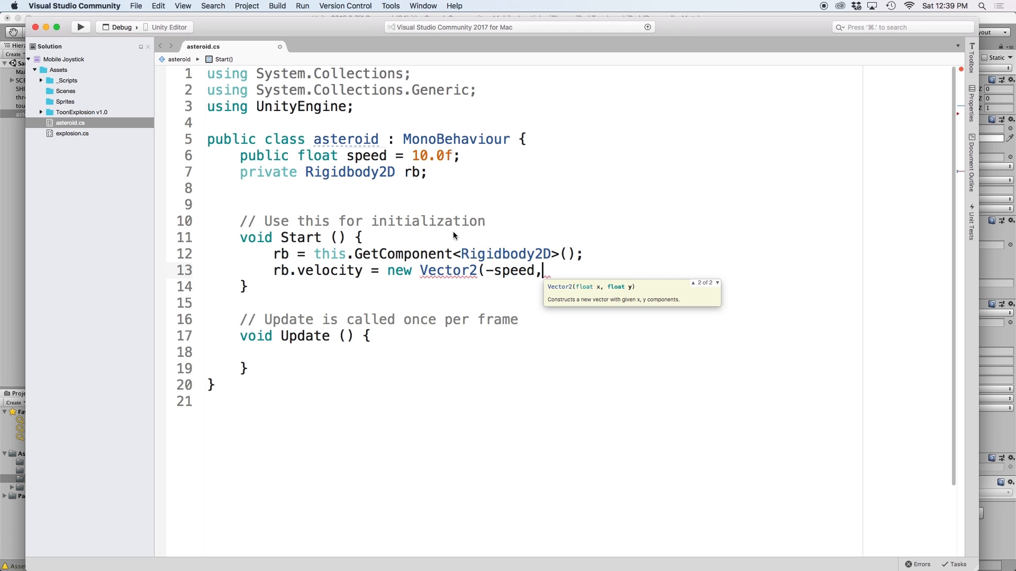
text(0);)
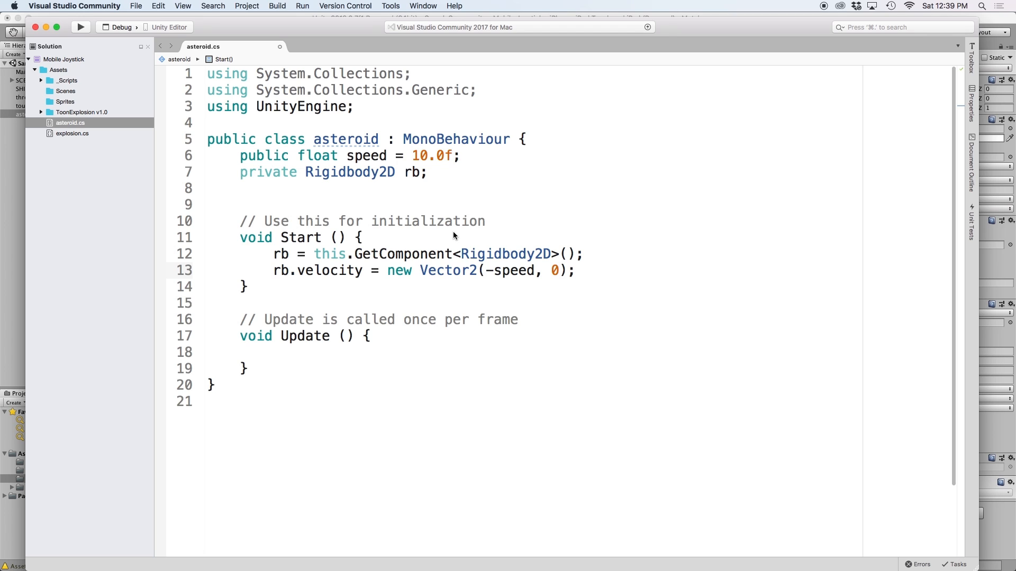
mouse_move(150, 3)
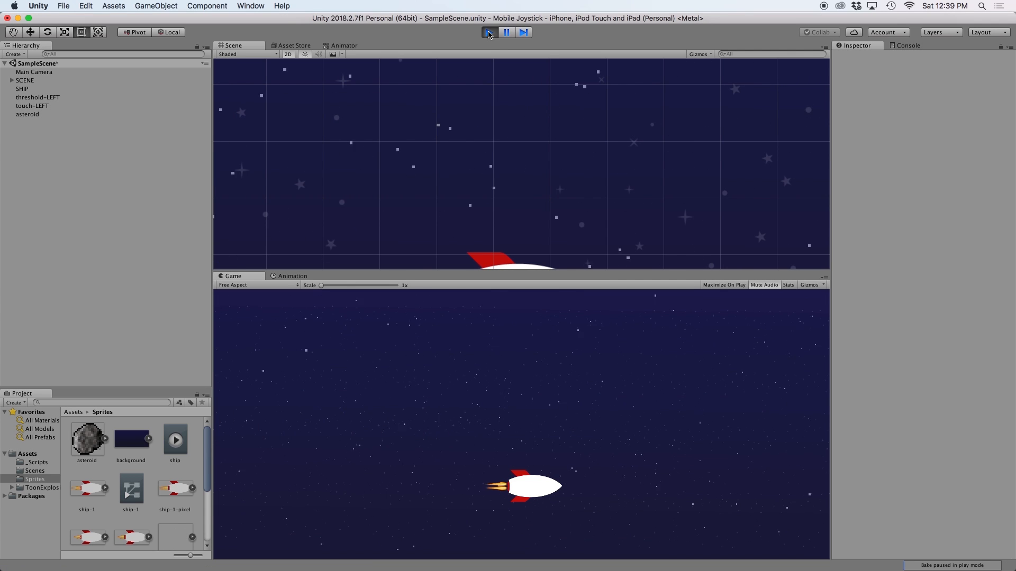
- Play the scene to see the asteroid beside the ship, then return to Visual Studio
click(488, 32)
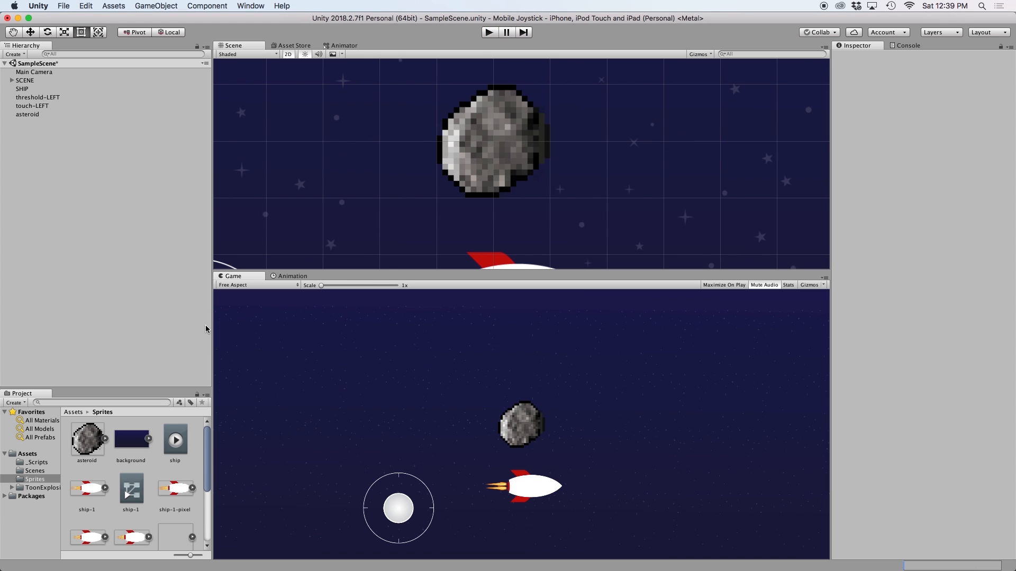
click(27, 114)
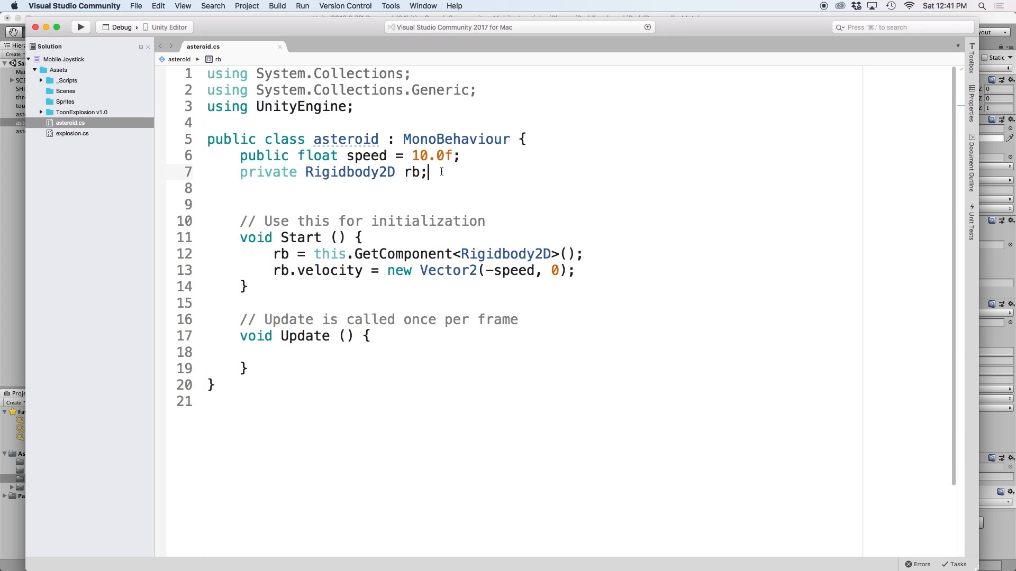
- Declare private Vector2 screenBounds and set it in Start with Camera.main.ScreenToWorldPoint(Screen.width, Screen.height)
text(private V)
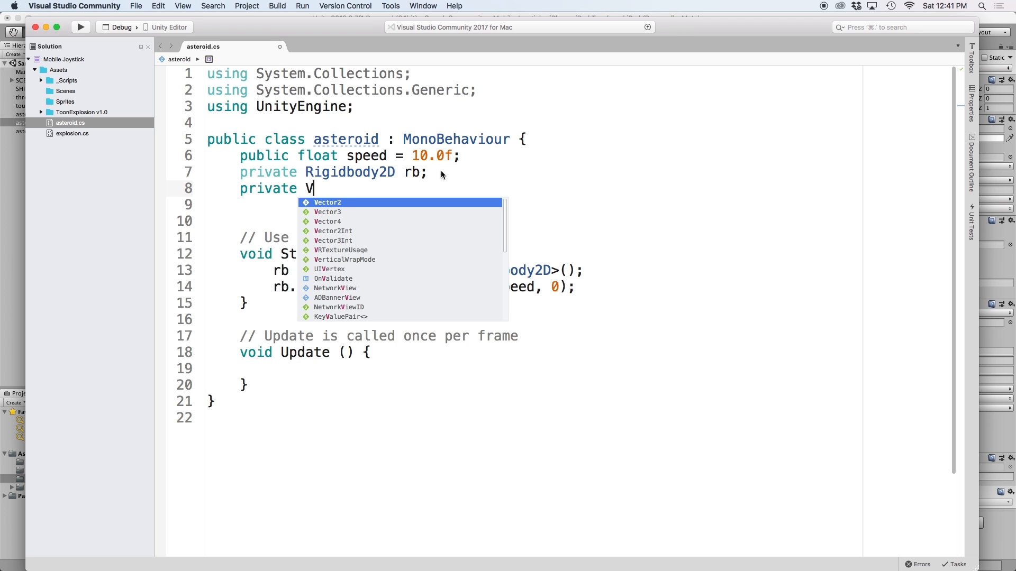
text(ector2 sd)
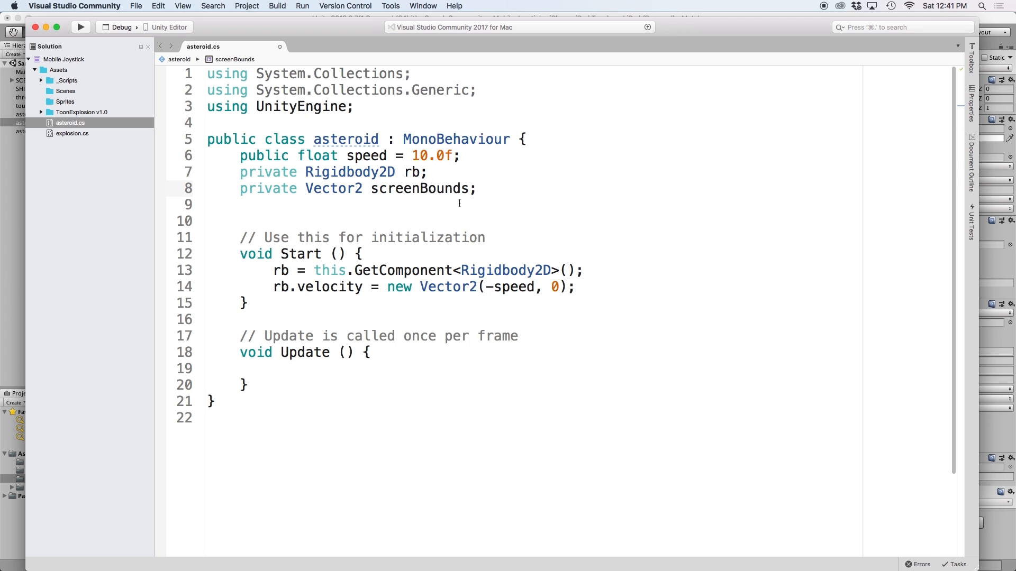
text(sc)
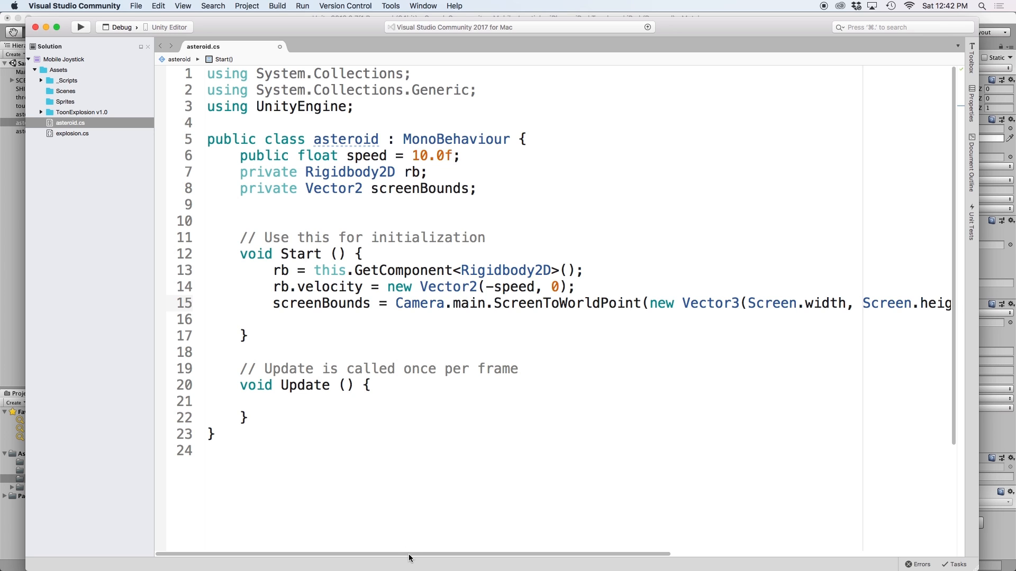
drag(408, 554, 549, 554)
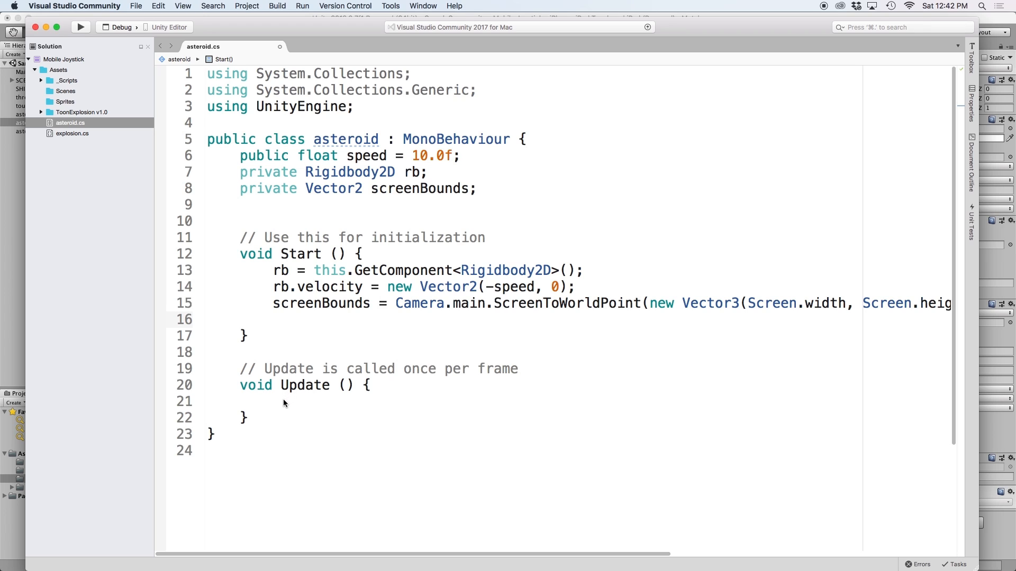
click(275, 401)
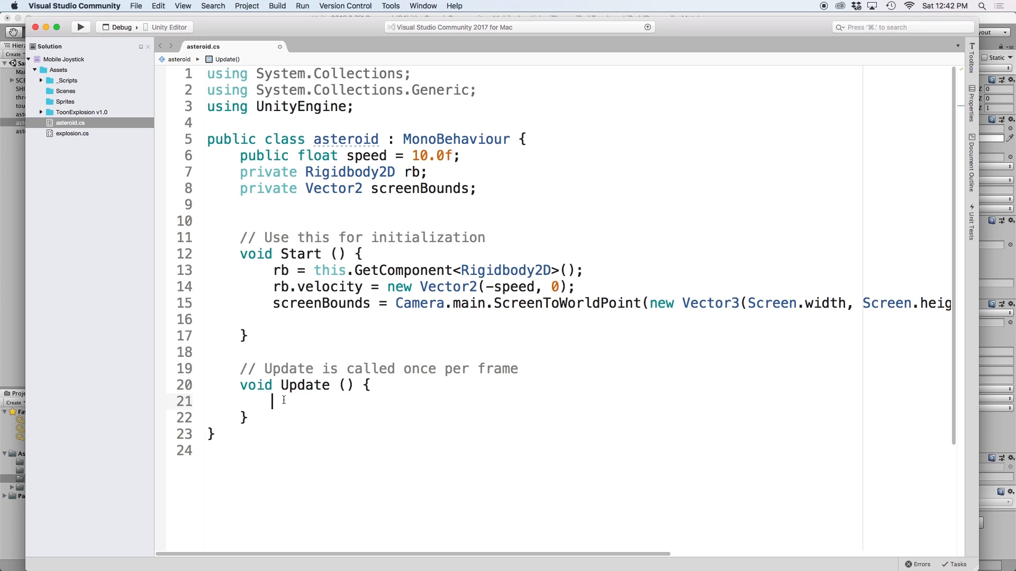
- In Update, call Destroy(this.gameObject) when transform.position.x < screenBounds.x, then switch to Unity
text(if(transform.position.x < screenBounds)
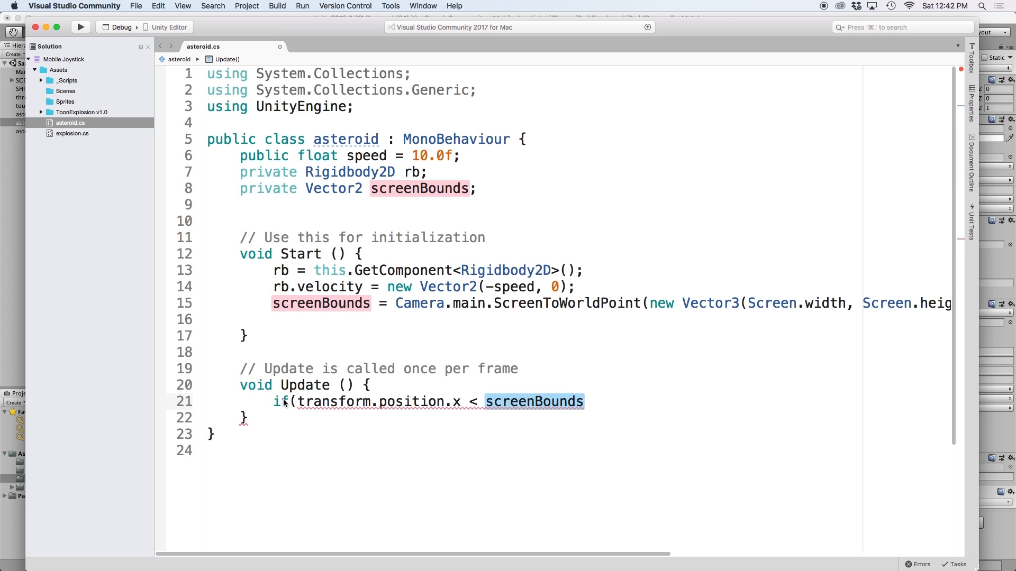
text(.x){)
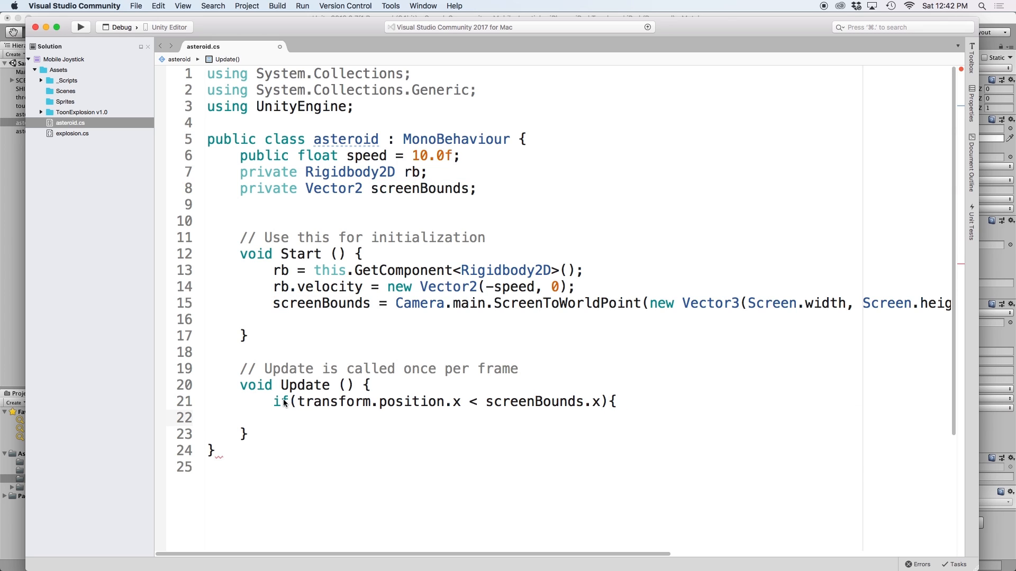
text(Destroy(ths)
text(})
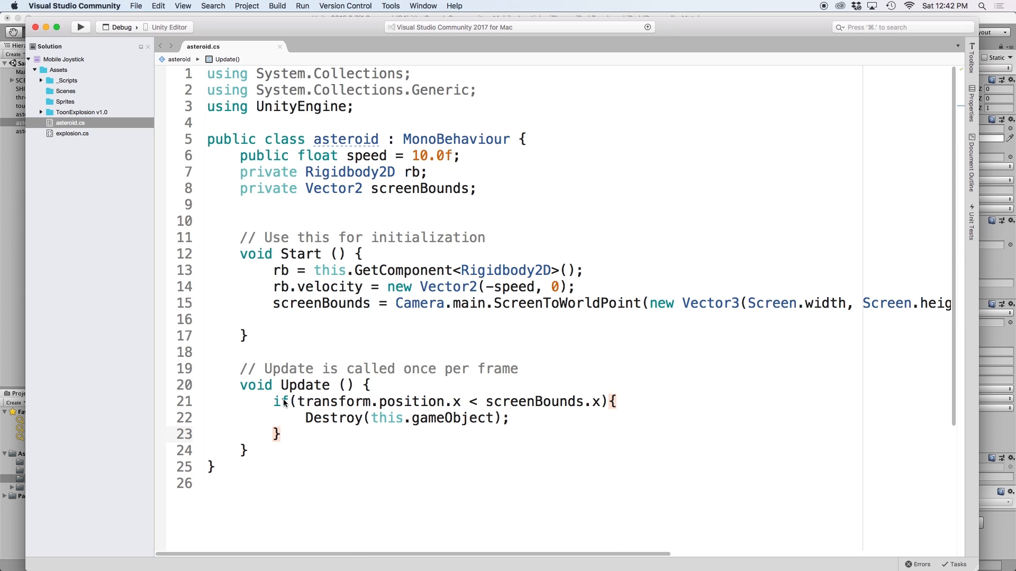
click(37, 6)
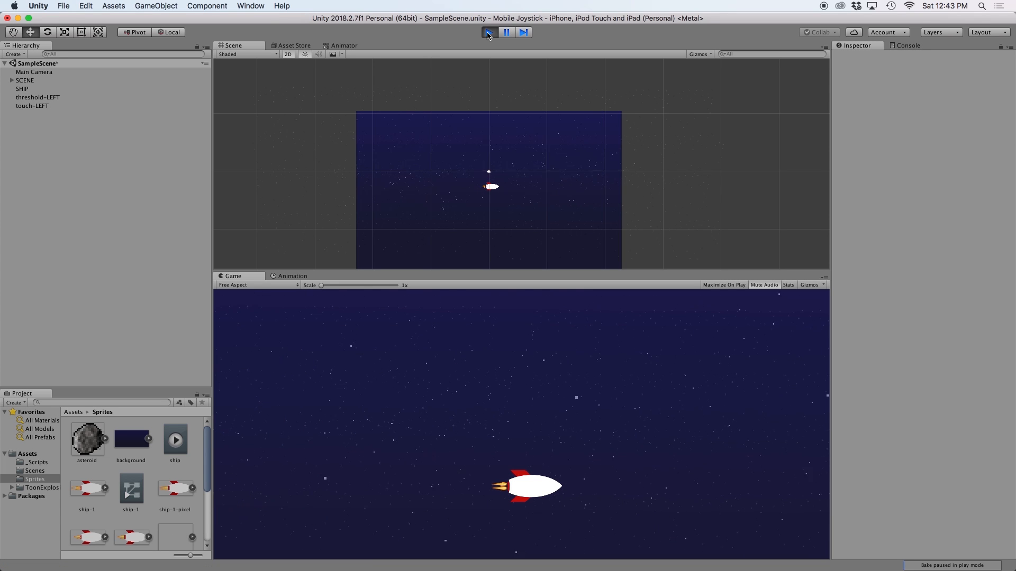
- Stop the play test after the asteroid disappears immediately
click(488, 32)
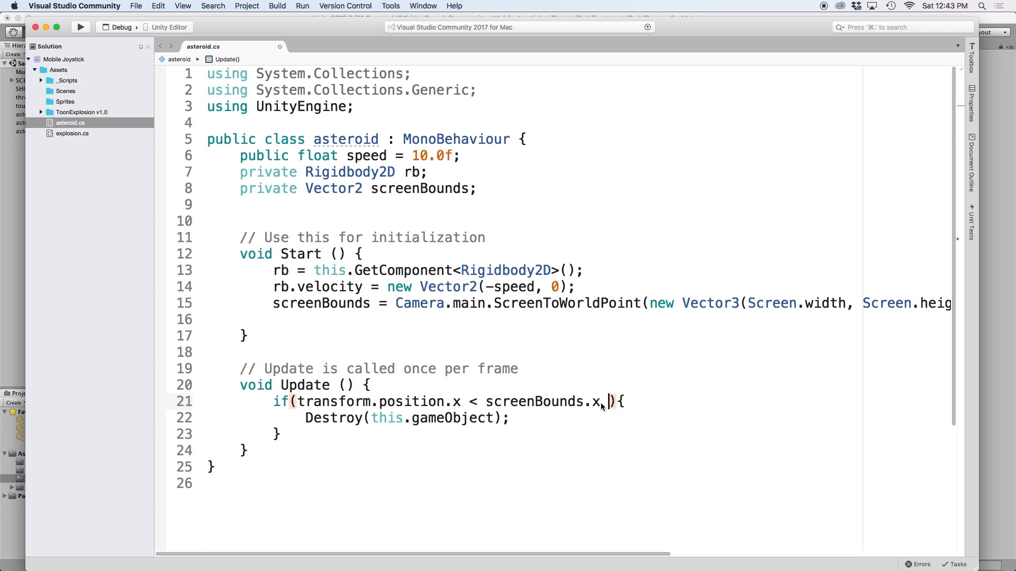
- Change the destroy check's condition to use screenBounds.x * 2
text(*)
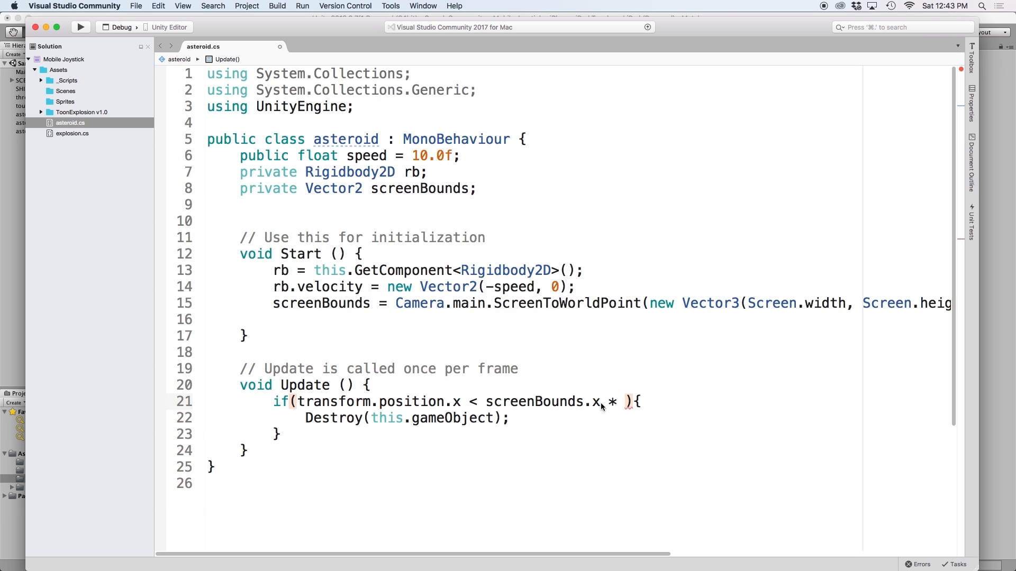
text(2)
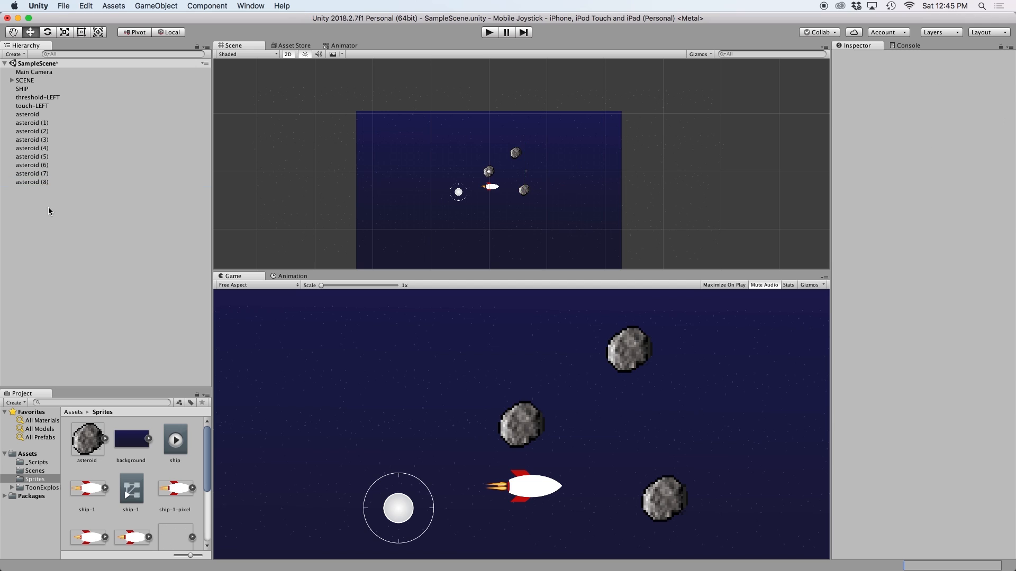
- Delete the extra asteroid copies and save the asteroid as a prefab in a new Prefabs folder
right_click(32, 182)
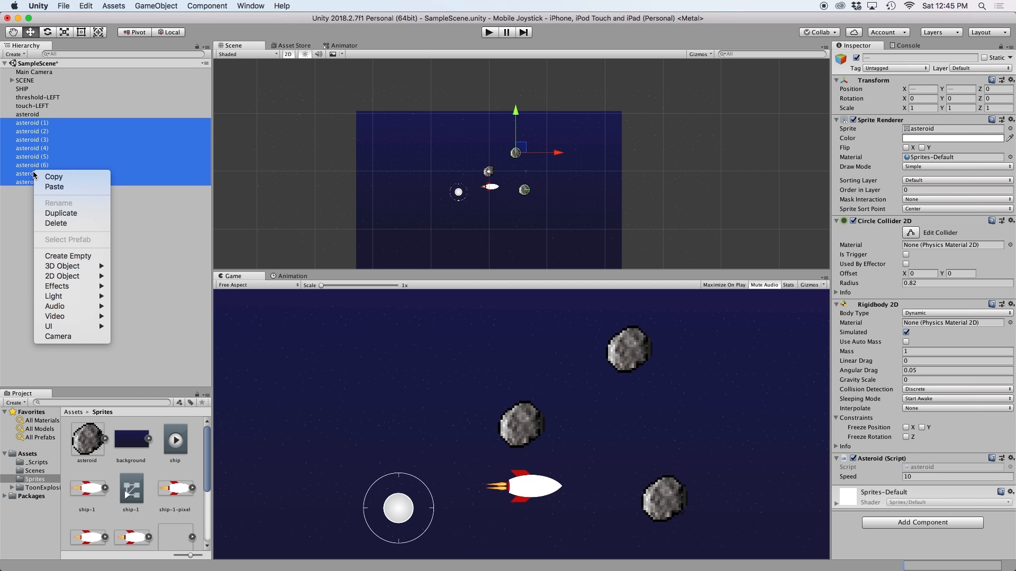
click(56, 223)
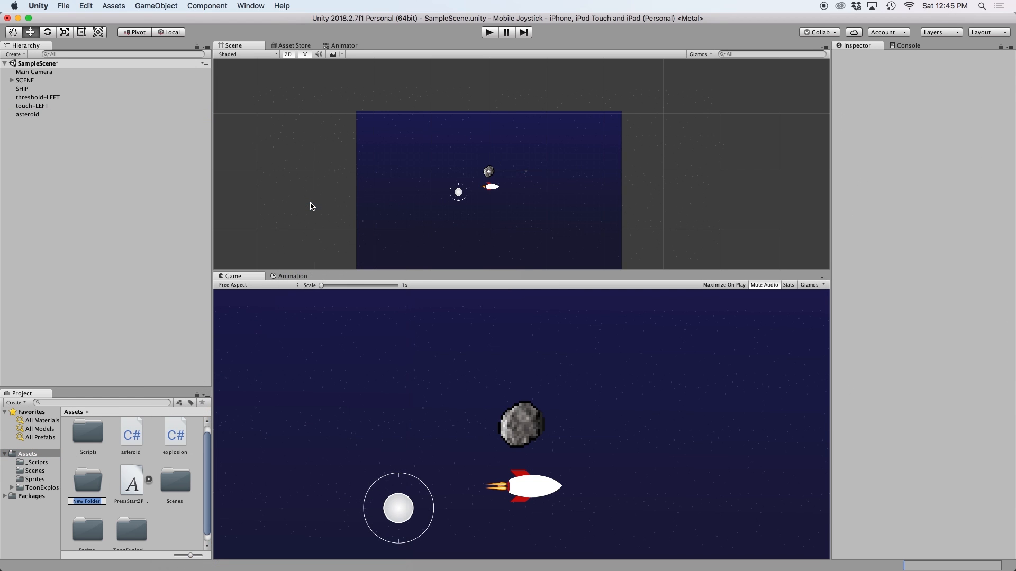
text(Pref)
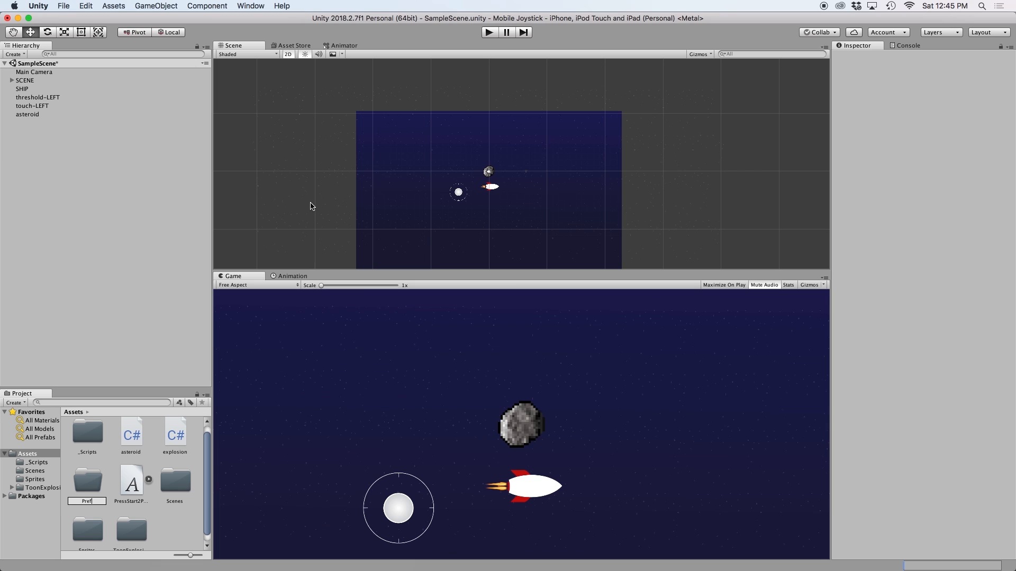
click(87, 483)
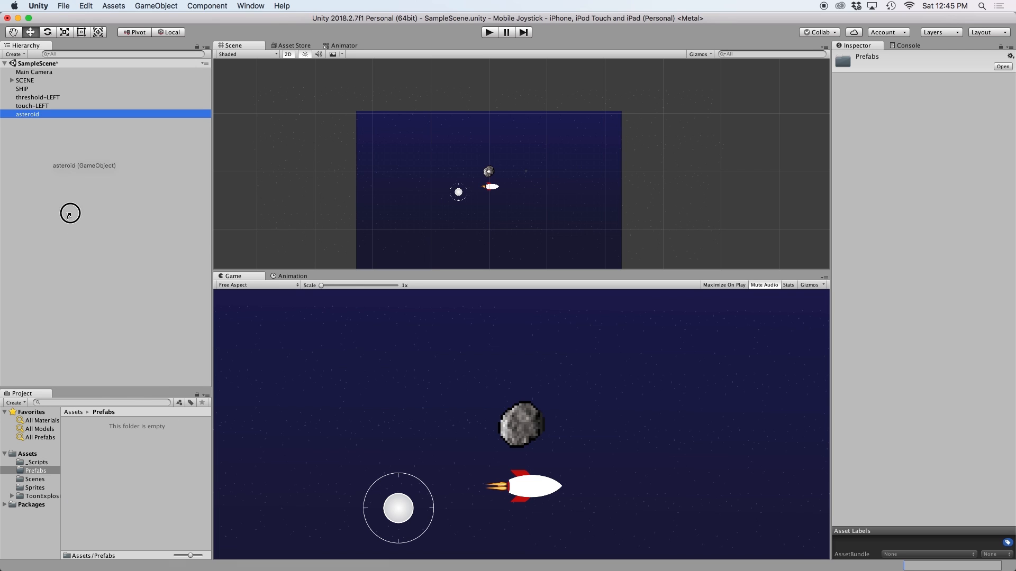
click(119, 456)
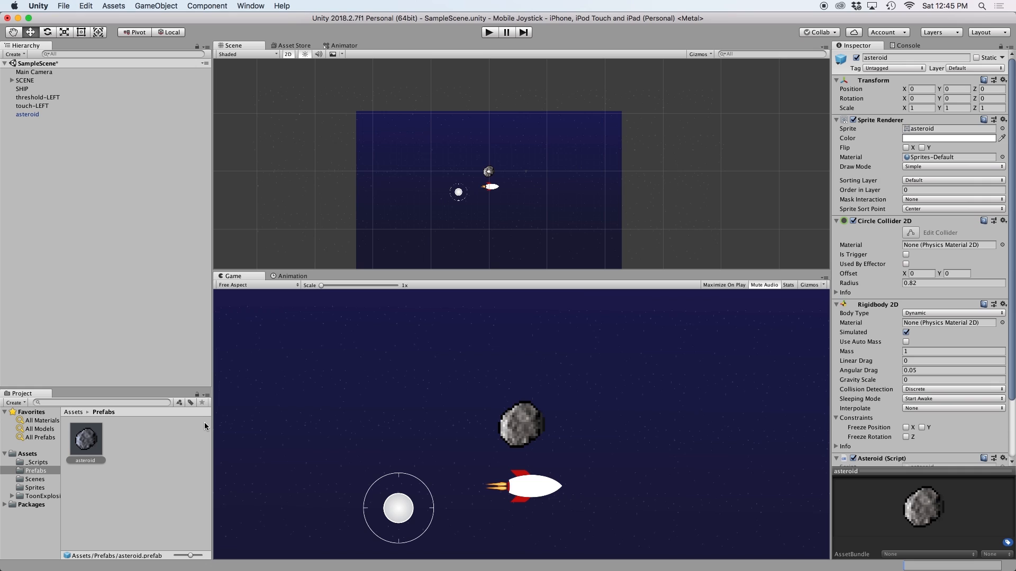
mouse_move(699, 323)
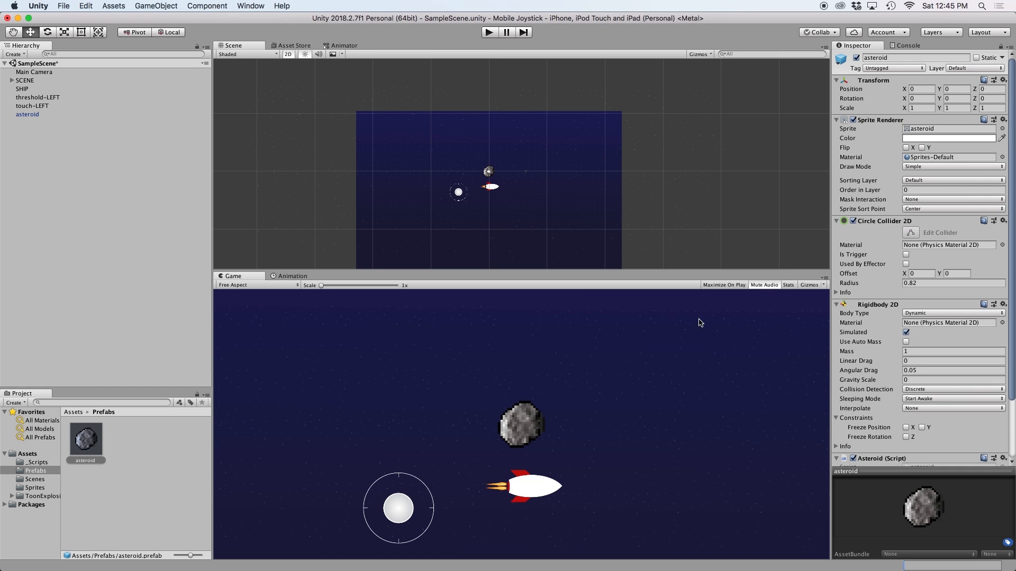
mouse_move(895, 298)
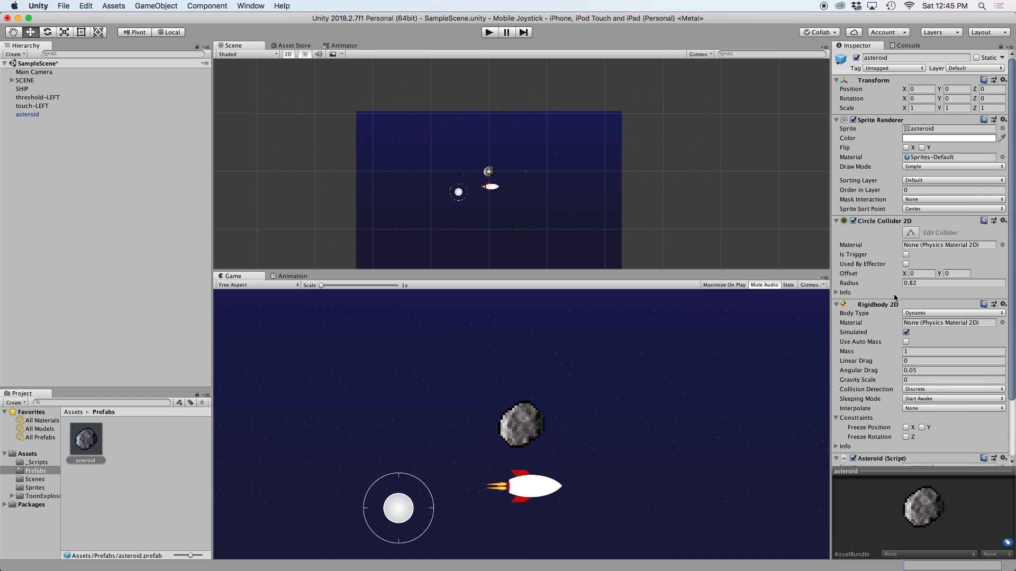
scroll(down, 3)
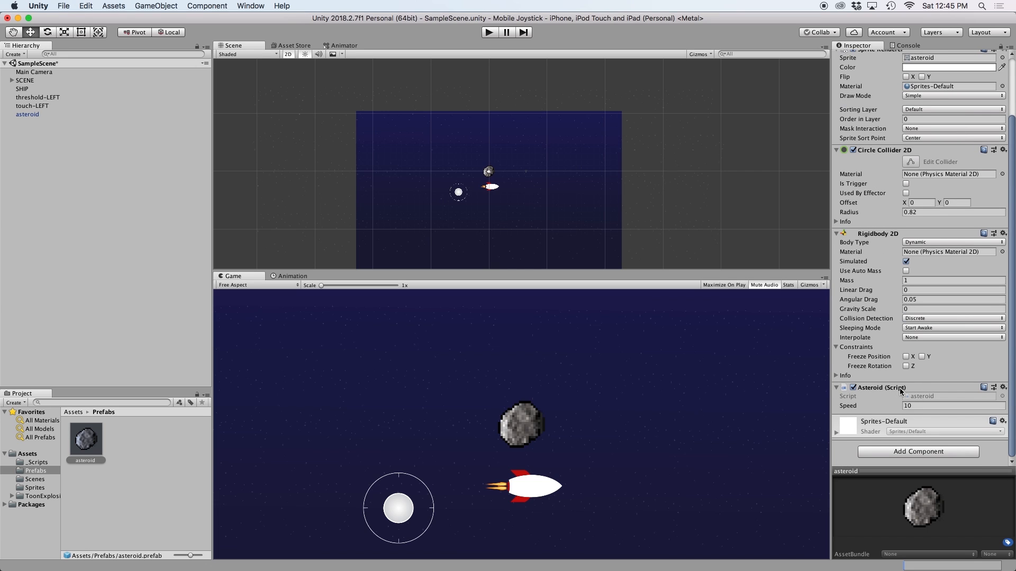
mouse_move(640, 324)
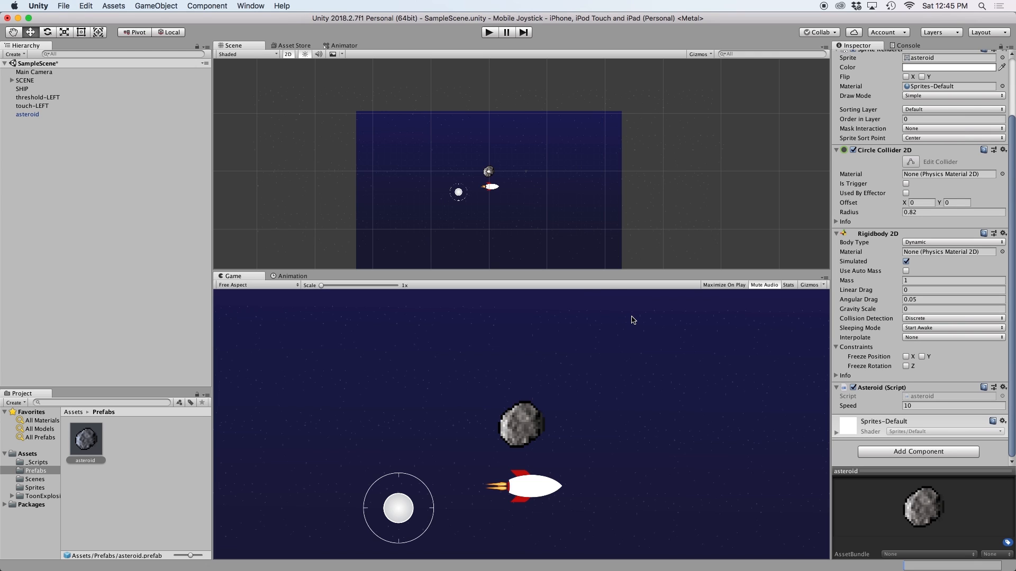
mouse_move(259, 355)
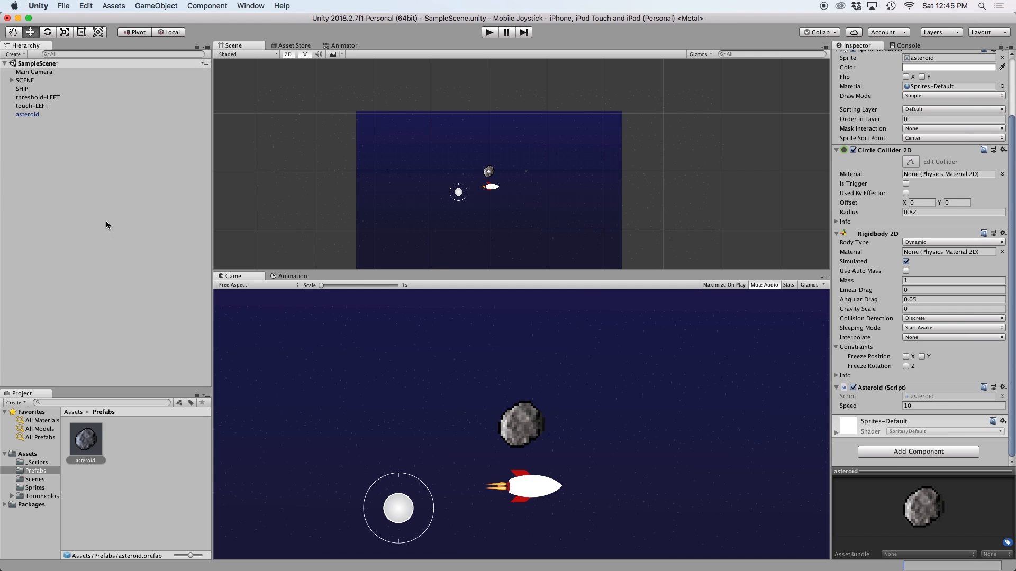
- Add a new deployAsteroids script component to the Main Camera and open it for editing
click(34, 72)
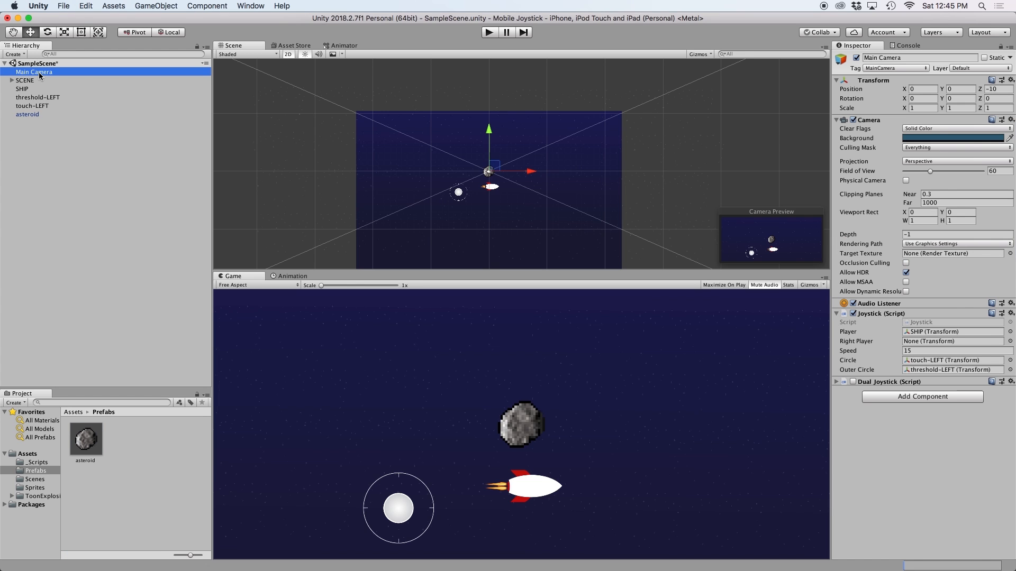
text(Rigid)
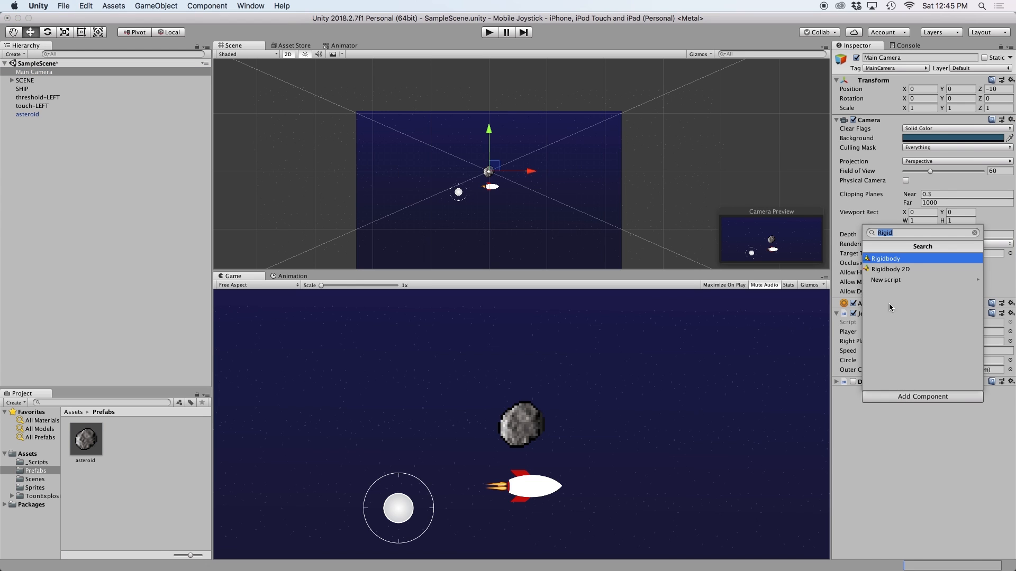
click(885, 279)
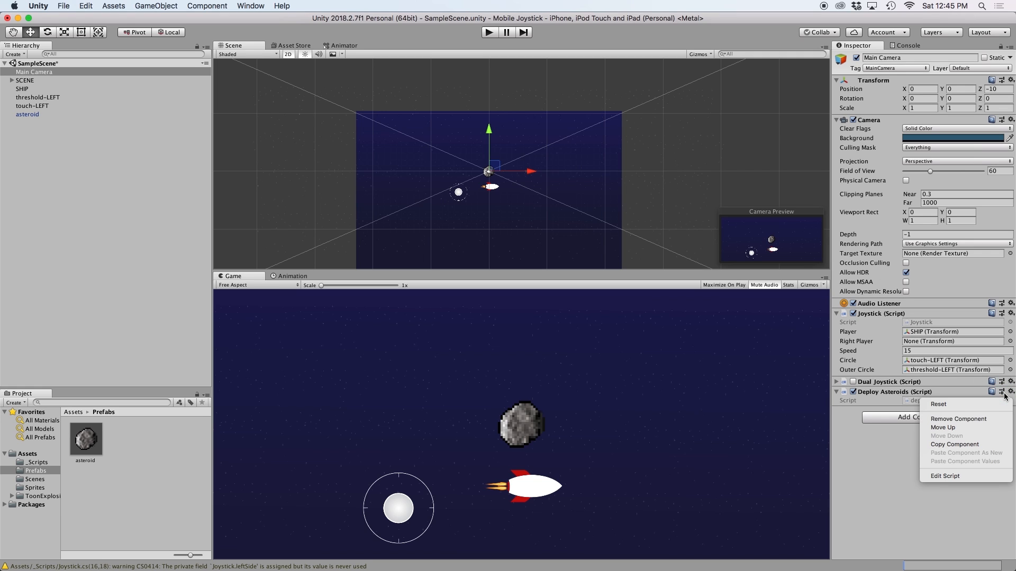
click(945, 475)
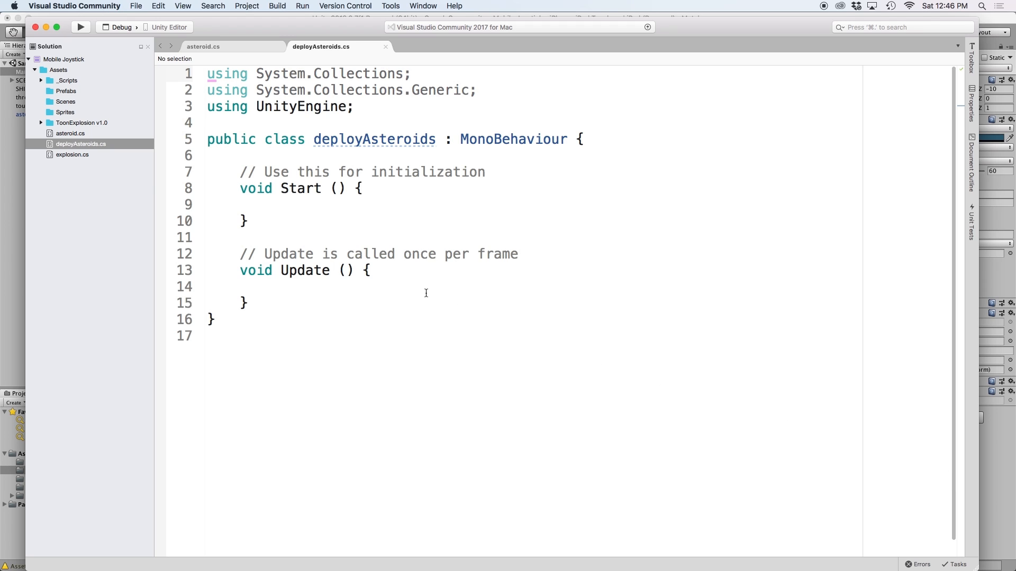
- Declare public GameObject asteroidPrefab and public float respawnTime = 1.0f, then begin a private method
click(581, 139)
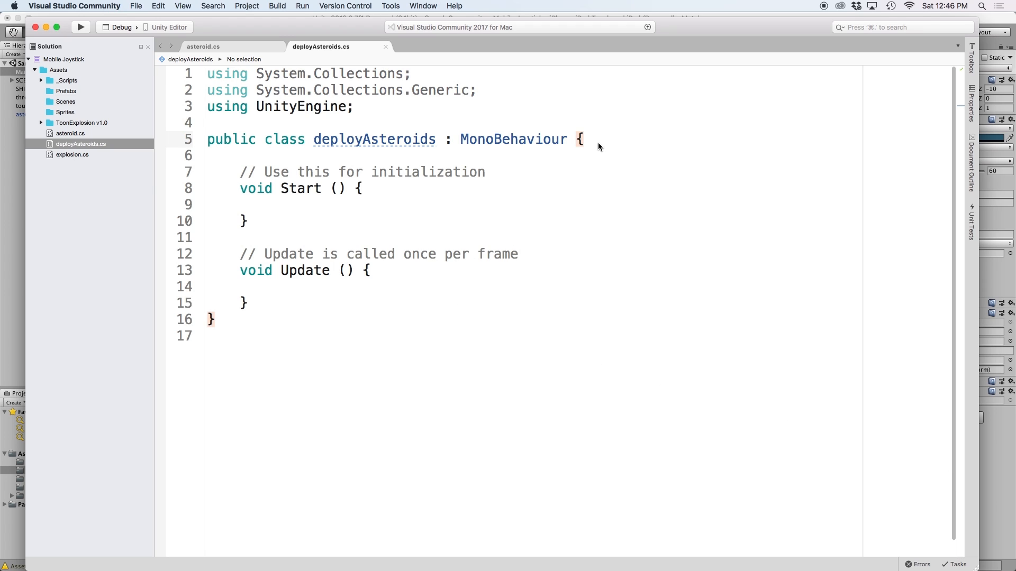
text(public GameObject)
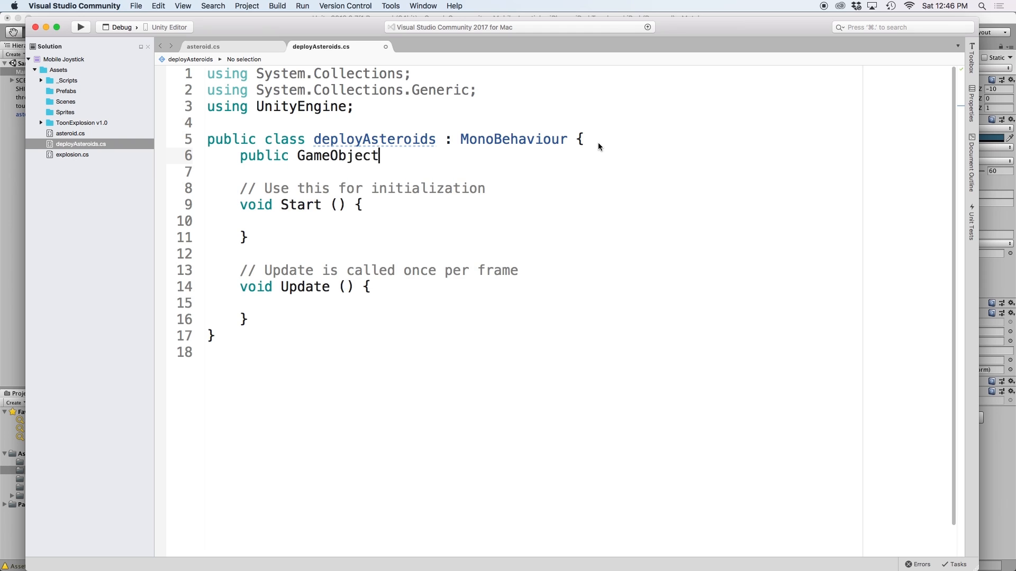
text(asteroidPr)
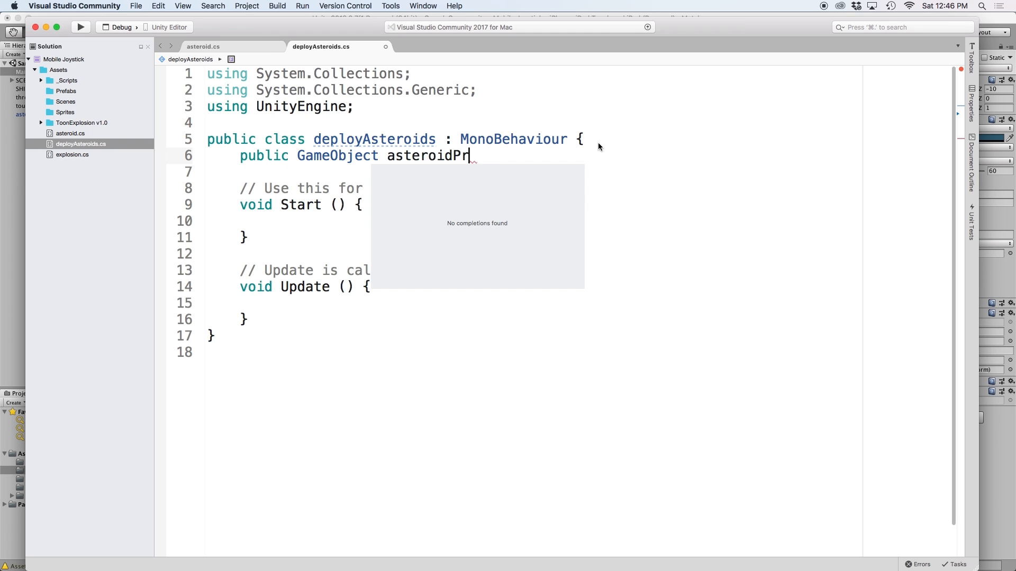
text(efab;)
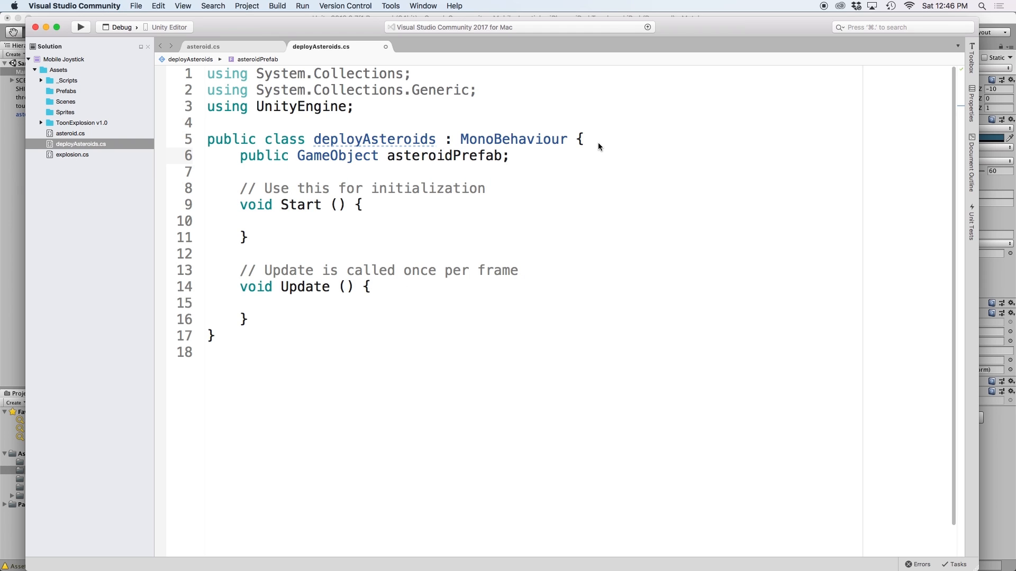
text(public)
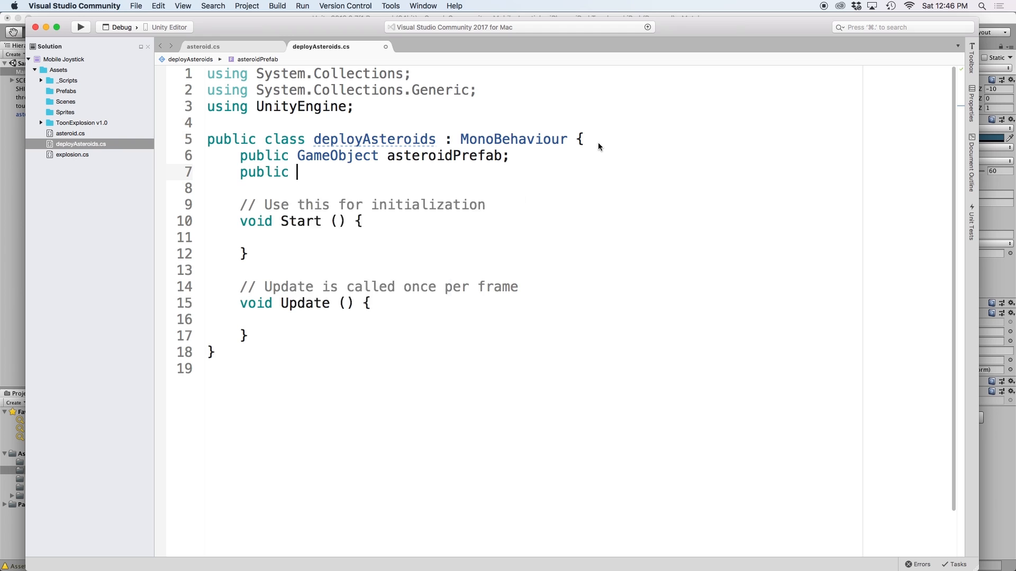
text(float respawnTime)
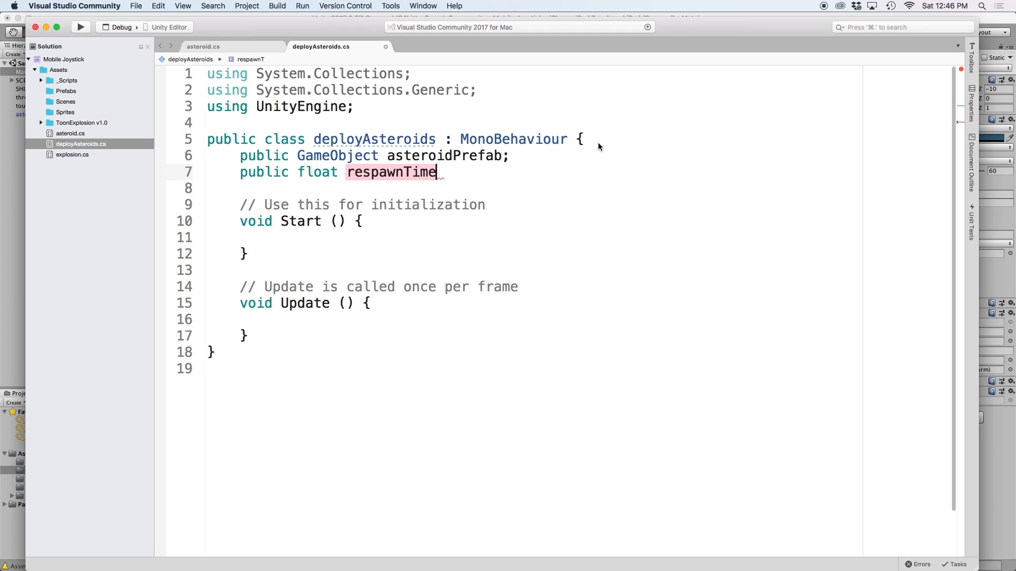
text(= 1.0f;)
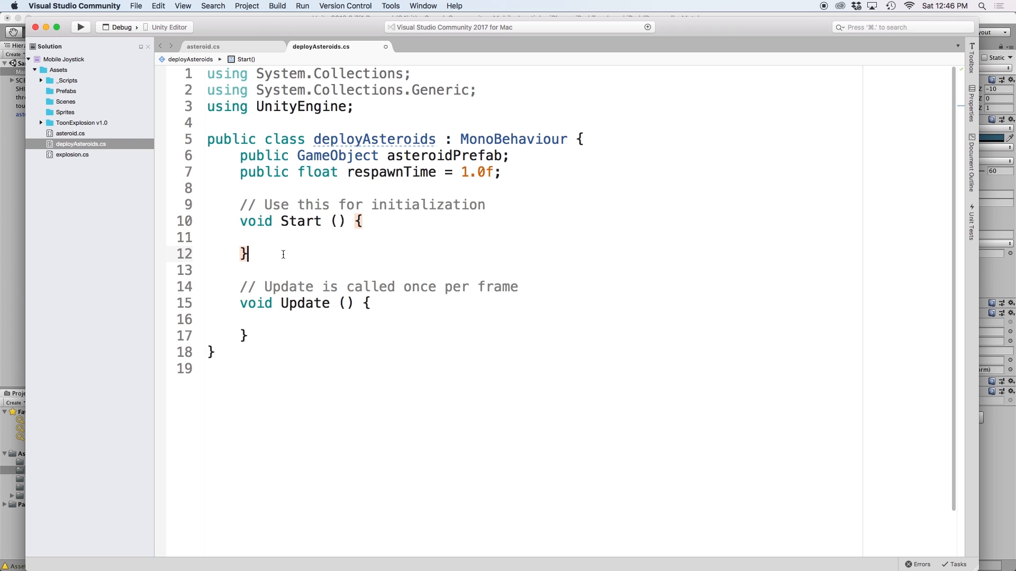
text(private void)
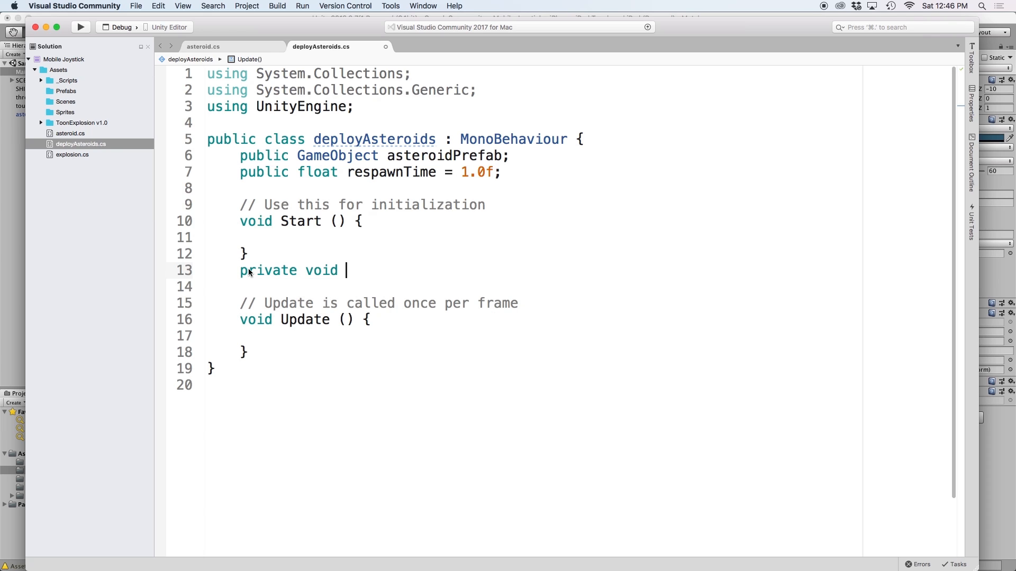
- Write spawnEnemy() containing GameObject a = Instantiate(asteroidPrefab) as GameObject
text(spawnEnem)
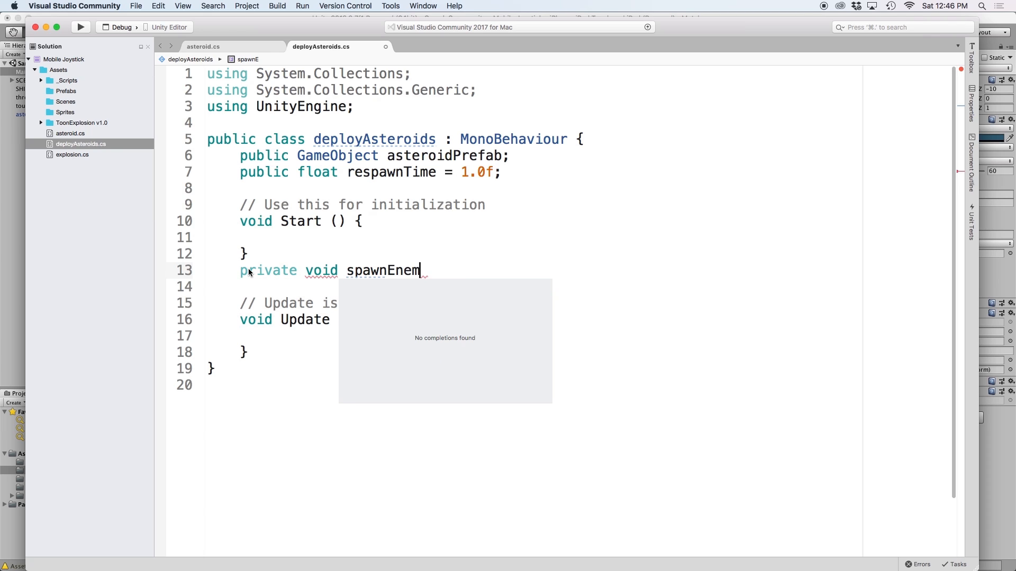
text(y(){)
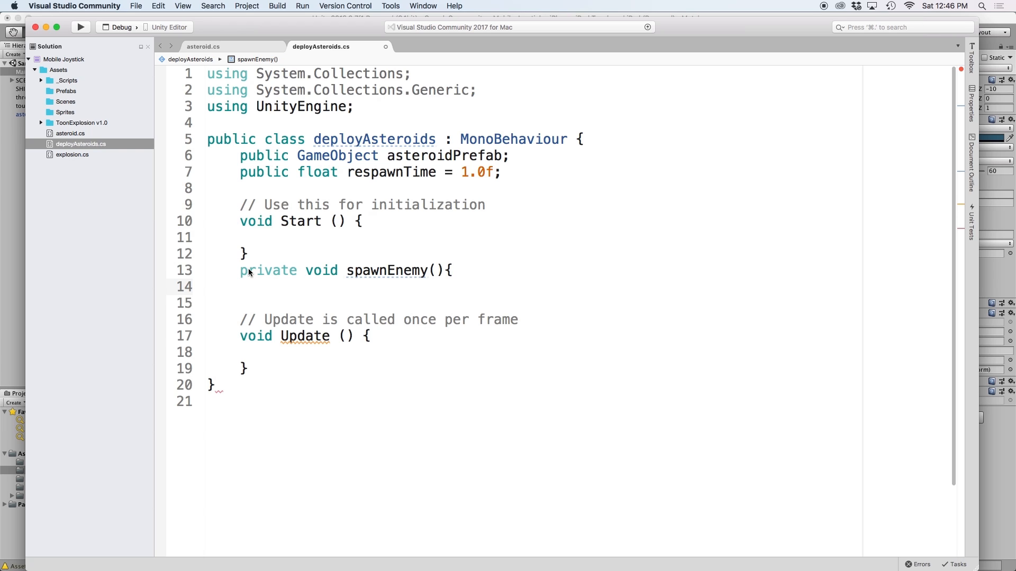
click(272, 287)
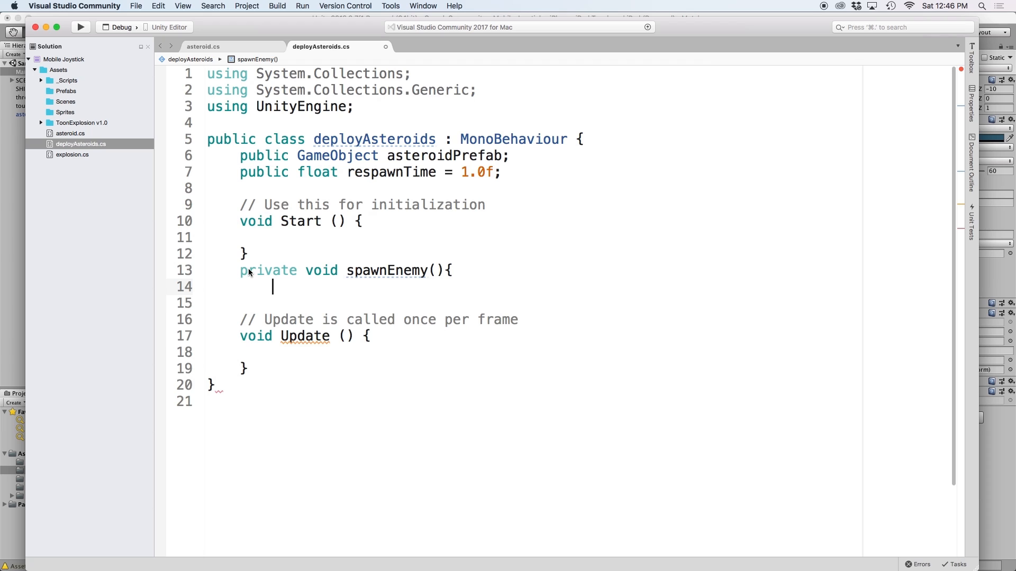
text(GameObject)
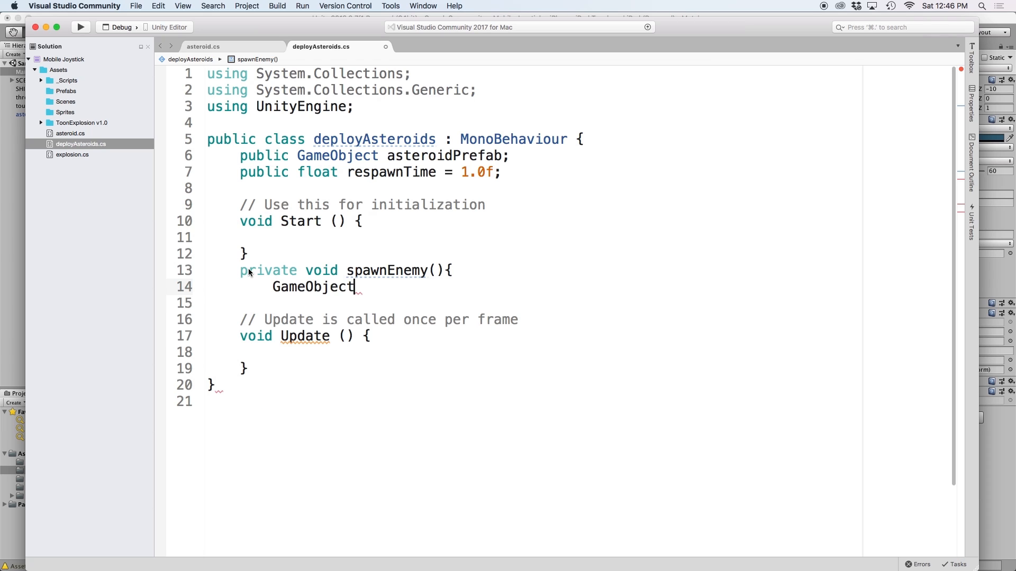
text(a)
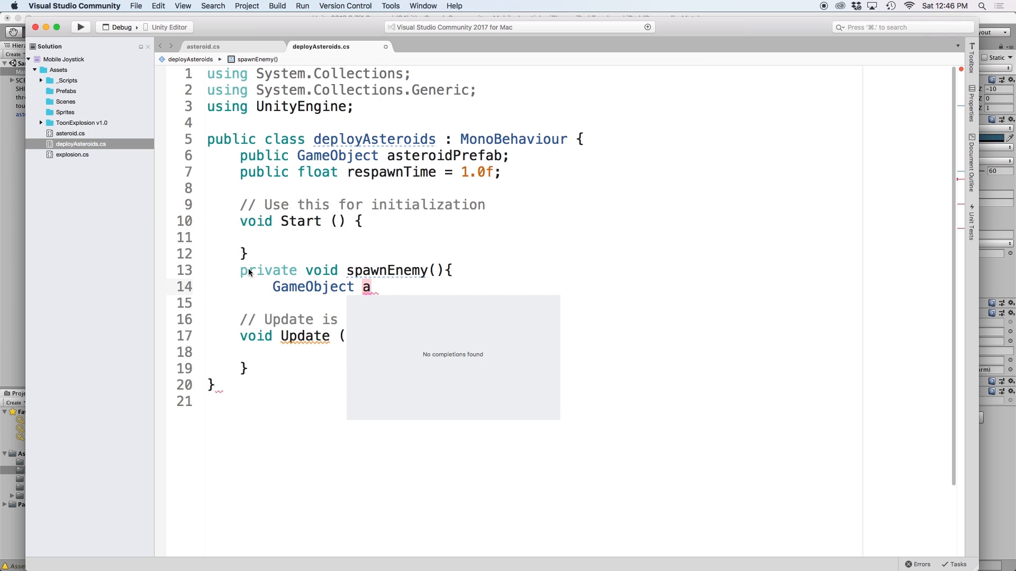
text(= Instantiate)
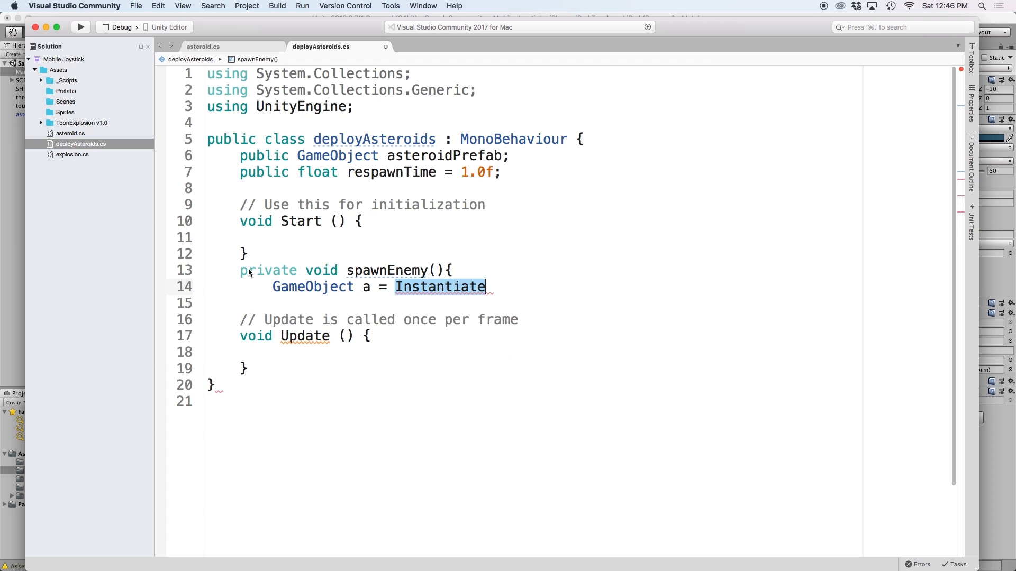
text((asteroidPrefab)
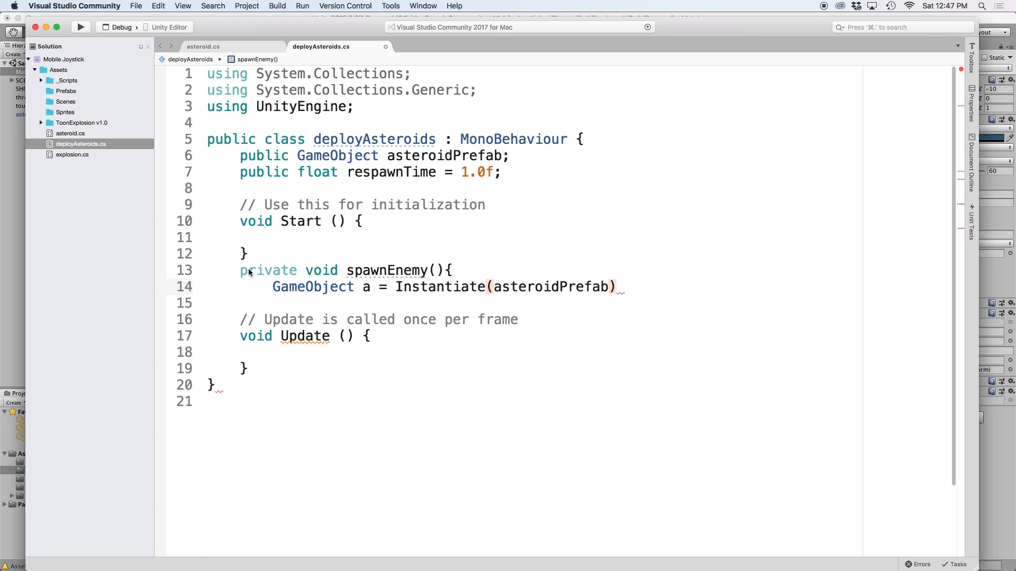
click(615, 286)
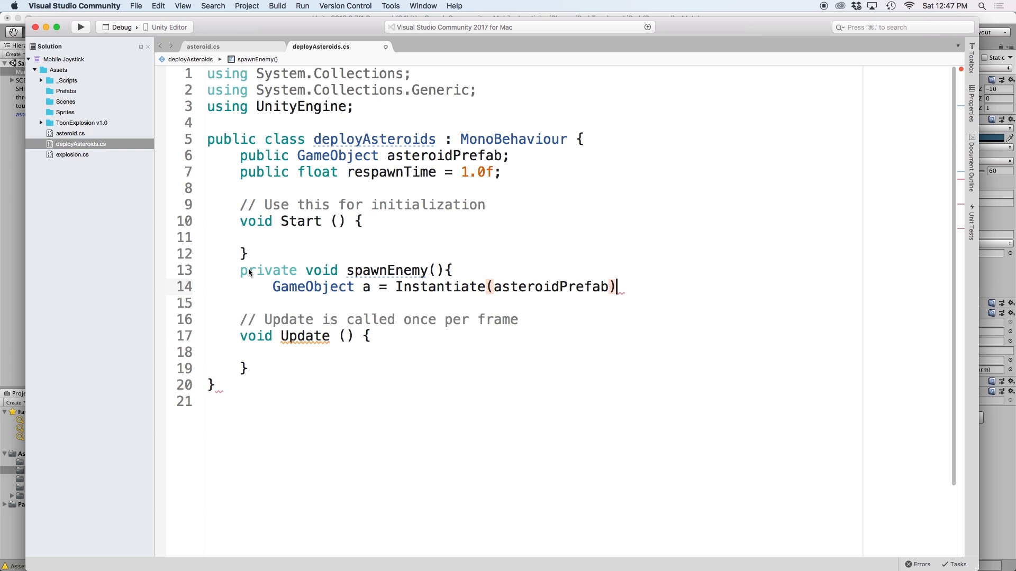
text(as)
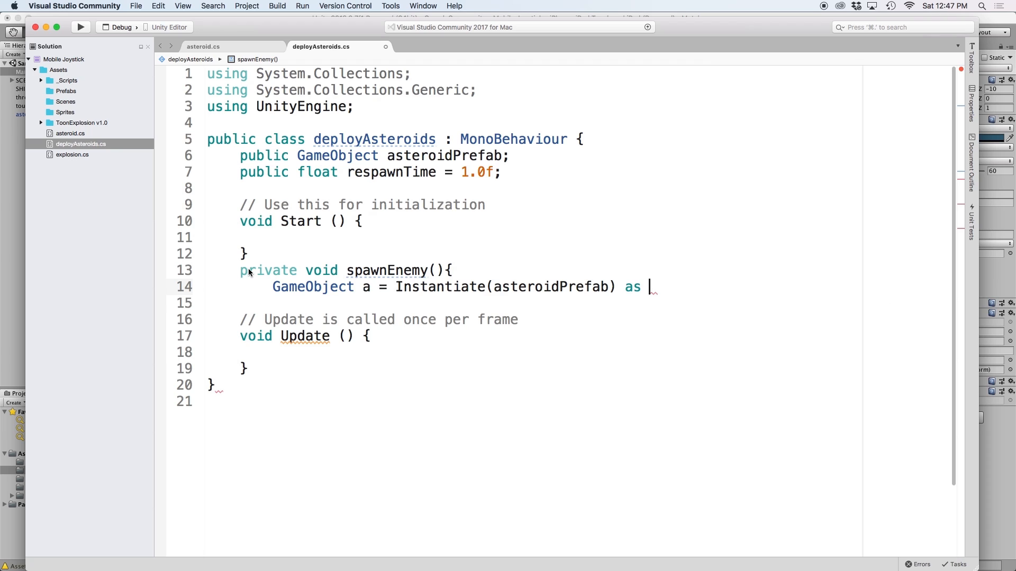
text(GameObject;)
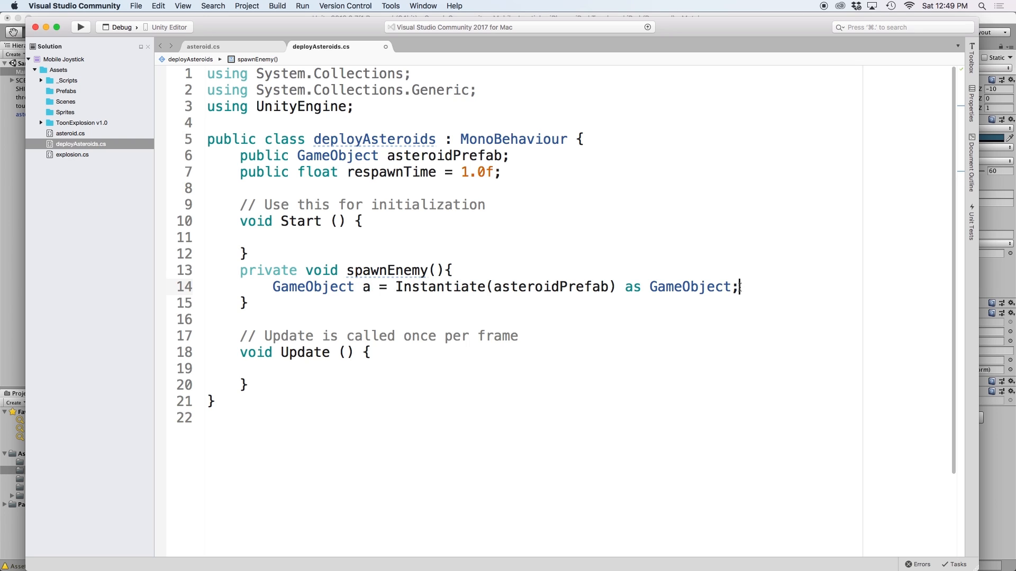
mouse_move(456, 223)
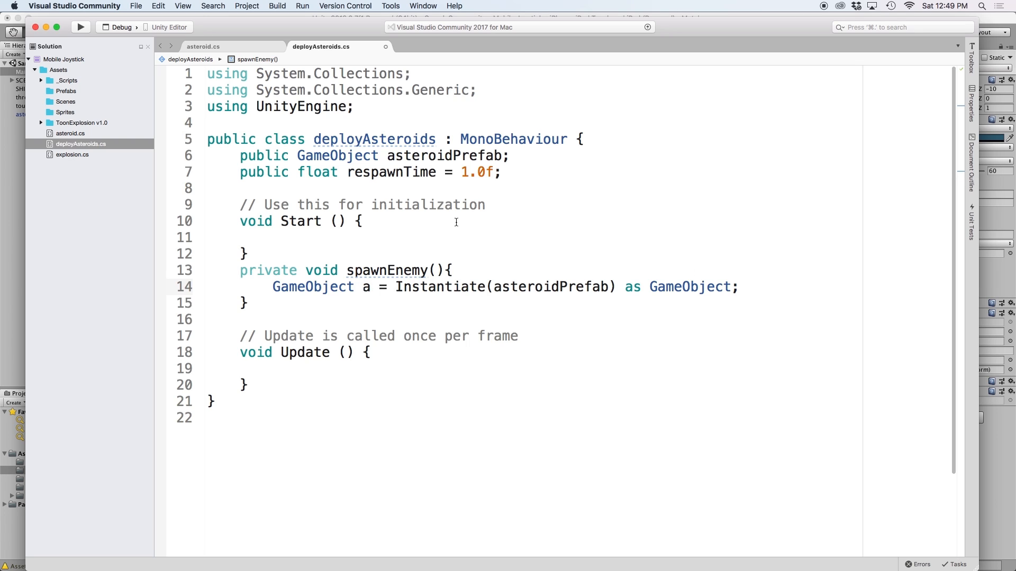
mouse_move(433, 229)
text(private Vector2 screenBounds;)
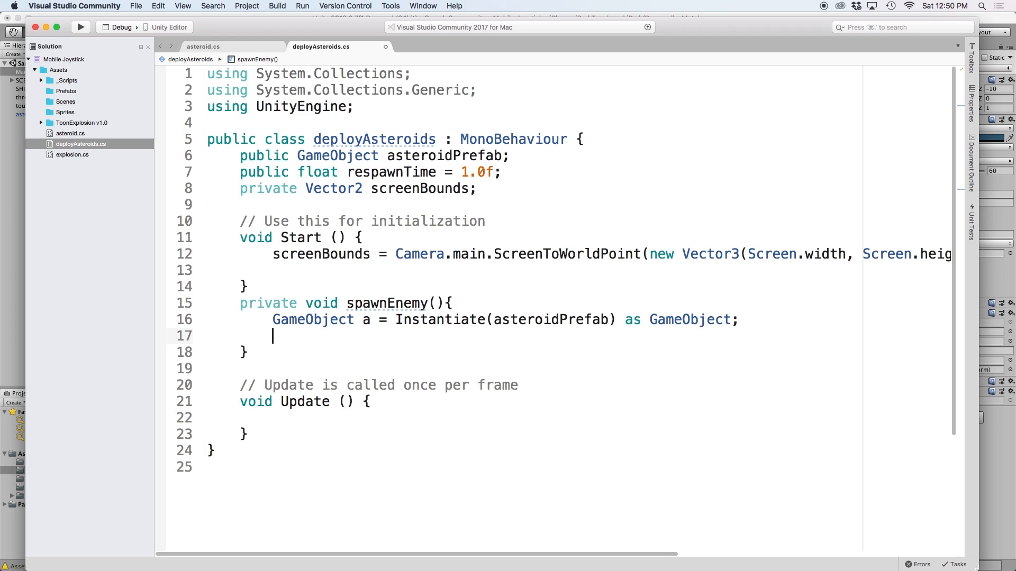
- Set a.transform.position to new Vector2(screenBounds.x * -2, Random.Range(-screenBounds.y, screenBounds.y))
text(a.transform.position)
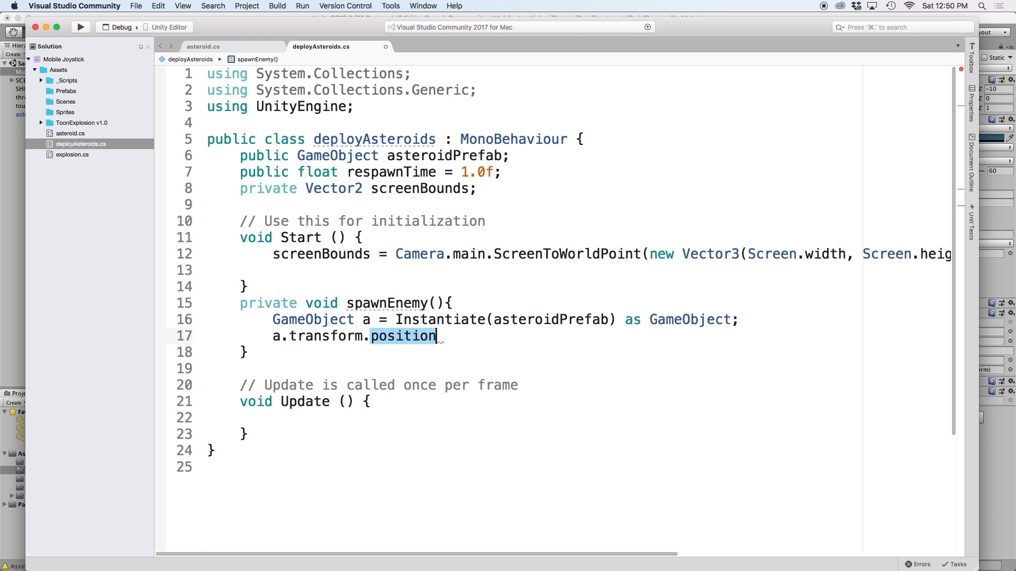
text(= new)
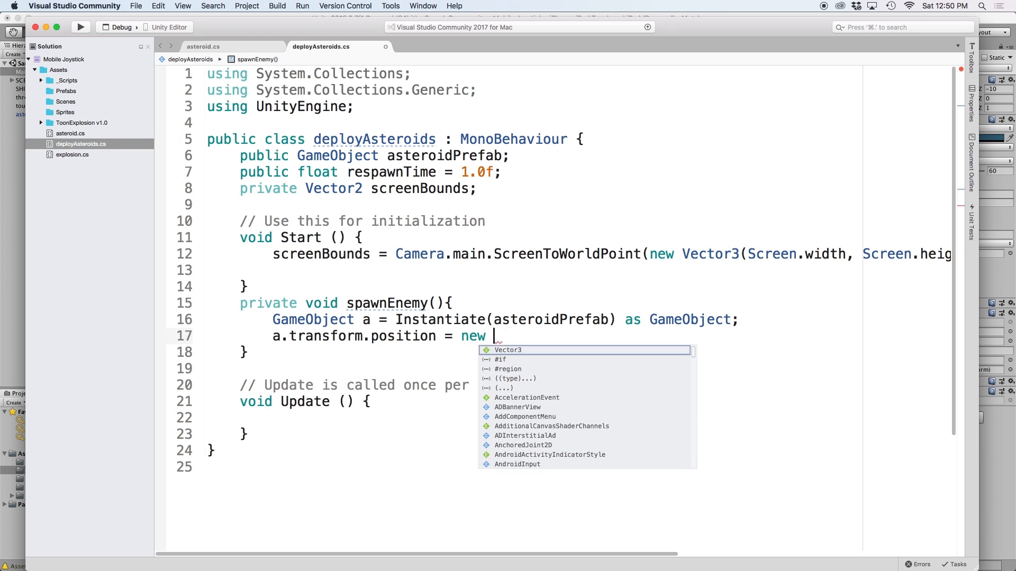
text(Vector2()
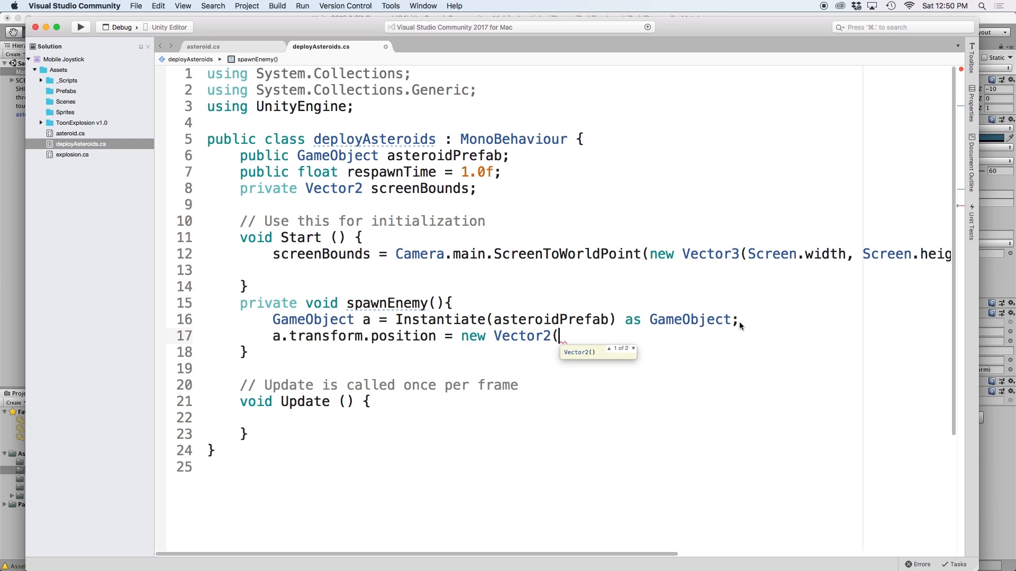
text(screenBounds)
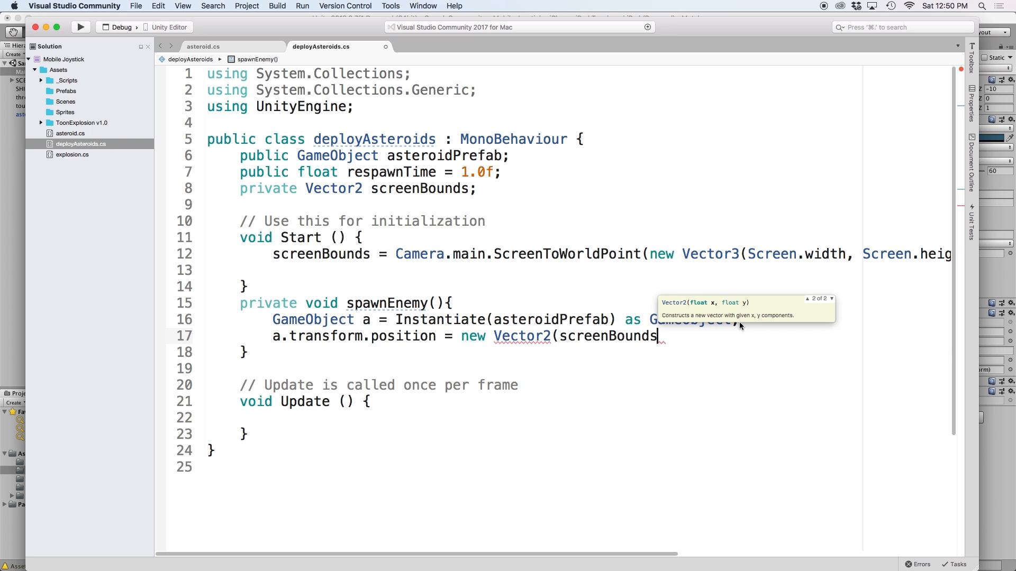
text(.x)
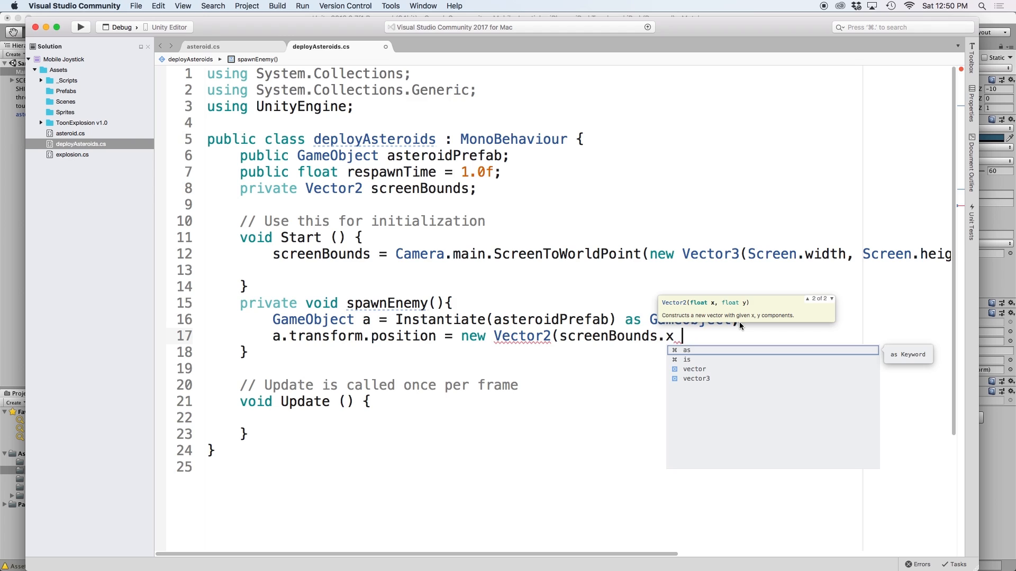
text(* -2)
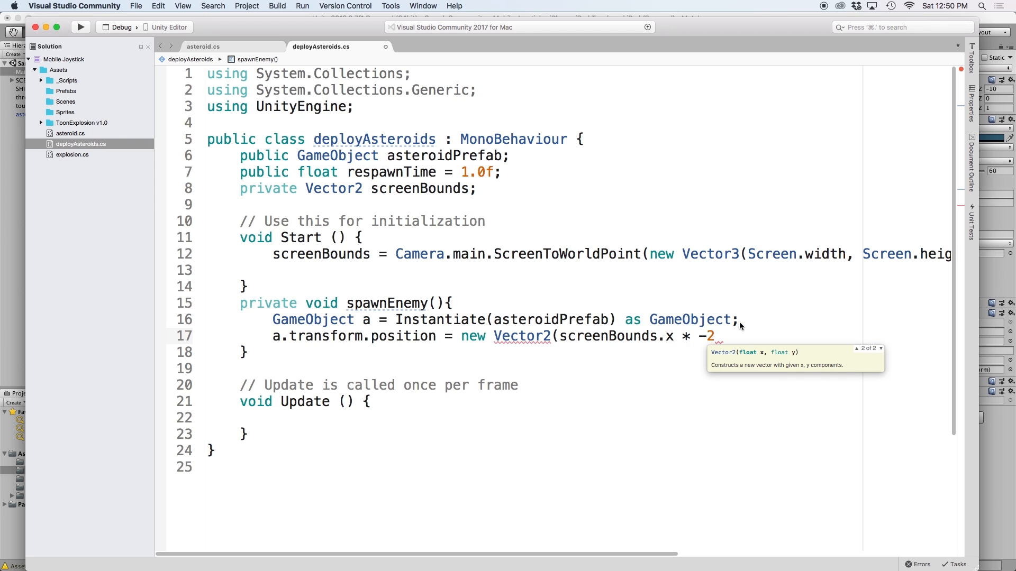
text(,)
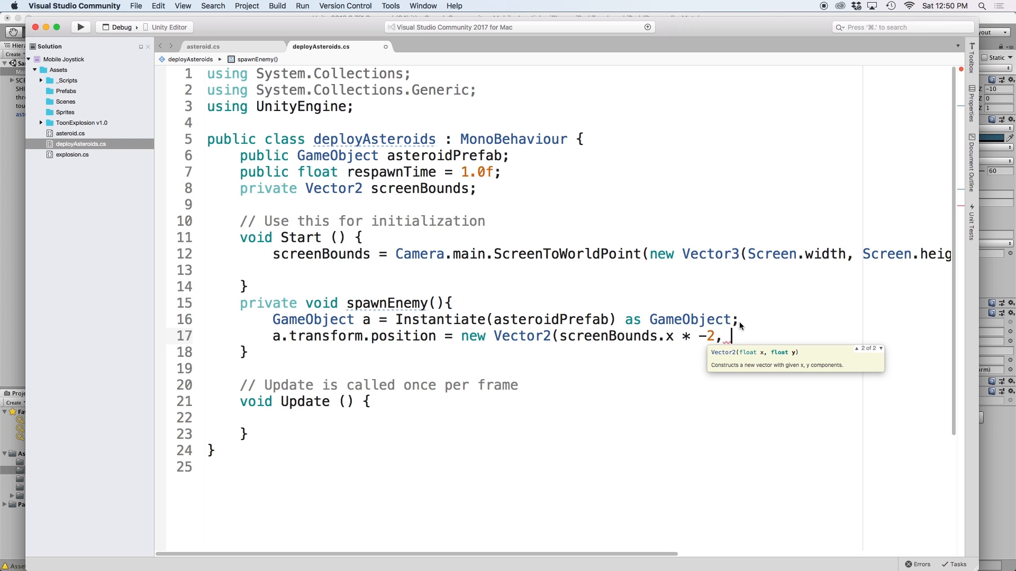
text(Random.R)
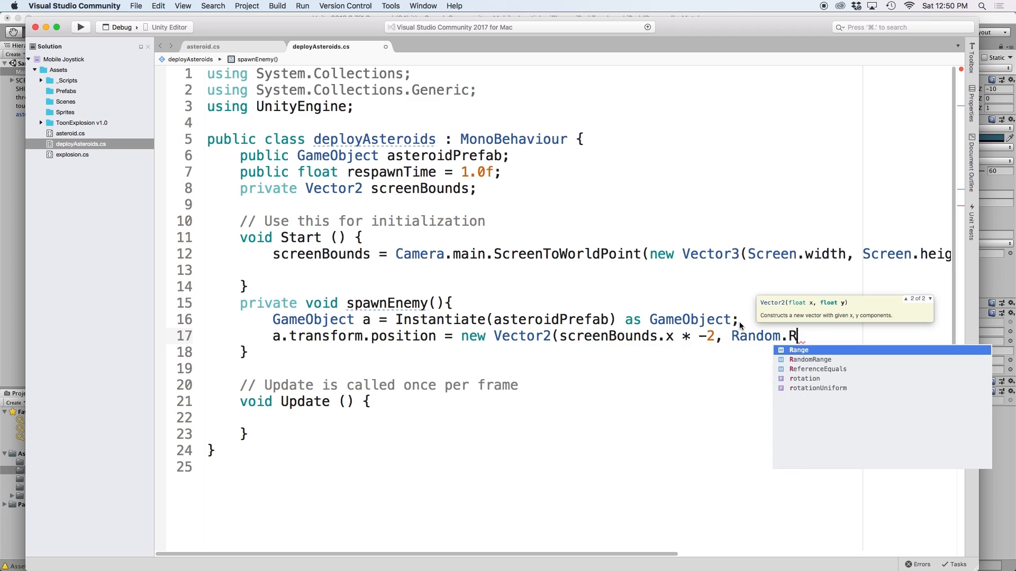
text(ange()
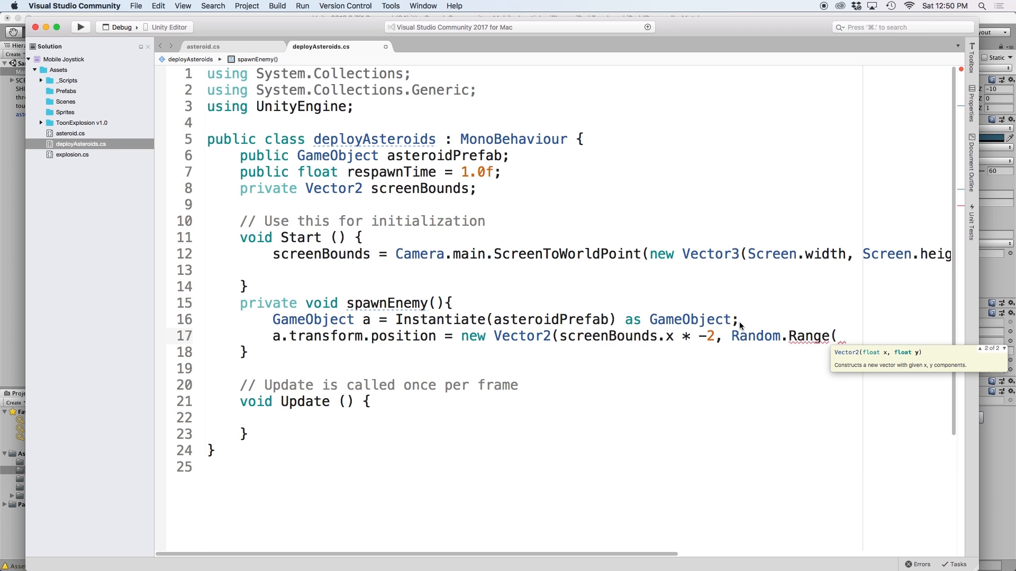
text(-screenBounds)
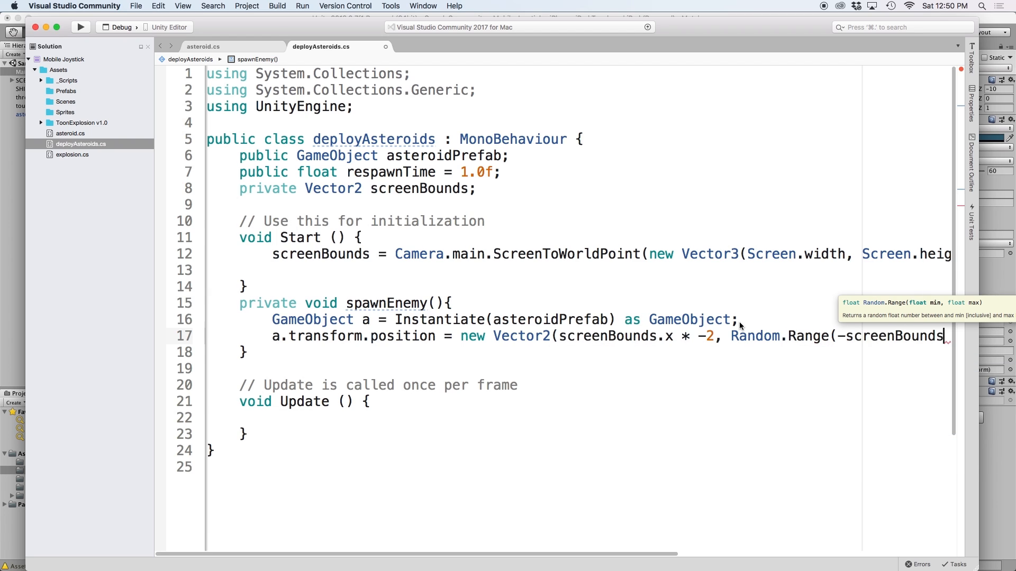
text(.y, screenBounds.y));)
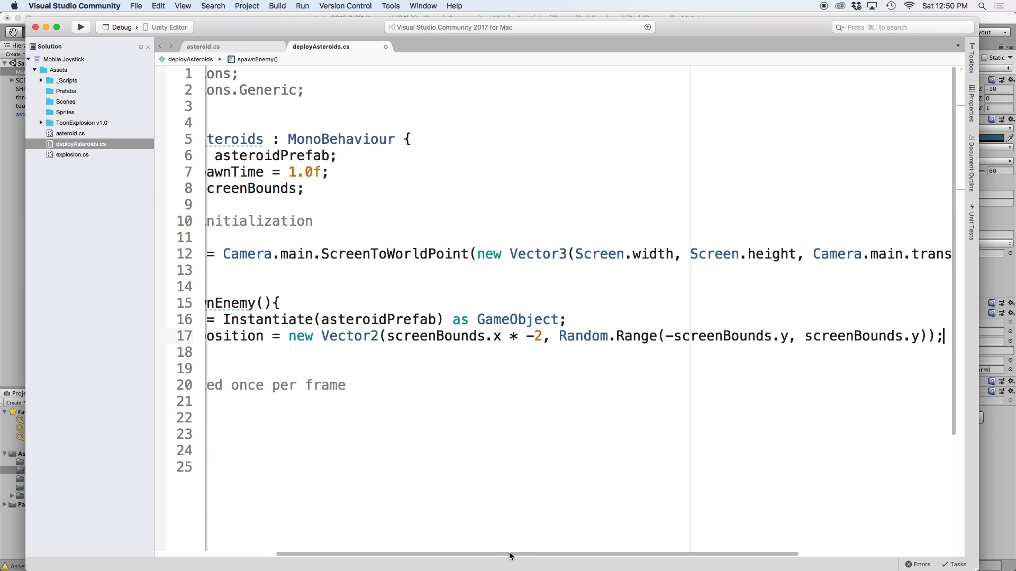
scroll(left, 3)
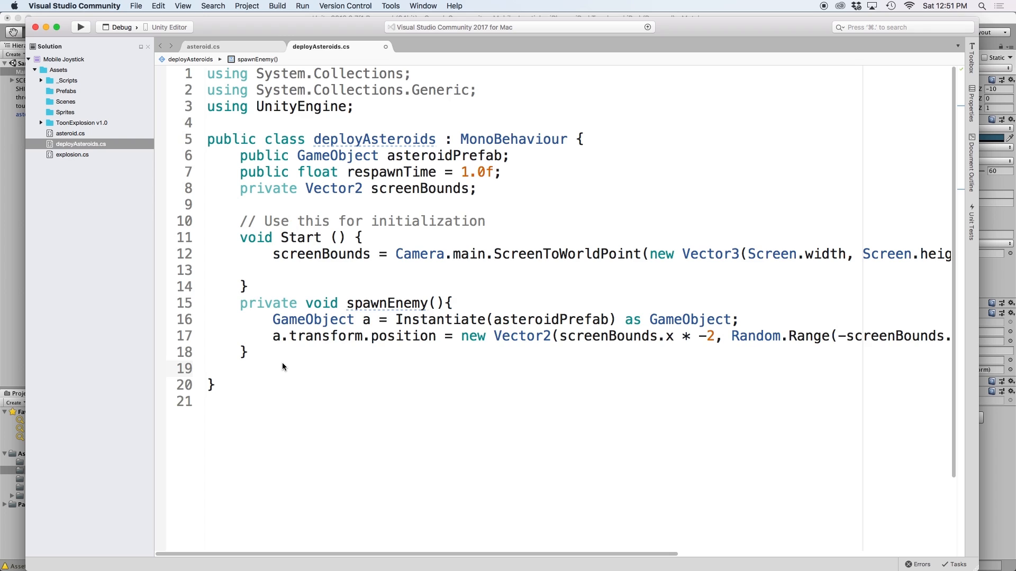
- Add an IEnumerator asteroidWave() method that calls spawnEnemy()
click(240, 369)
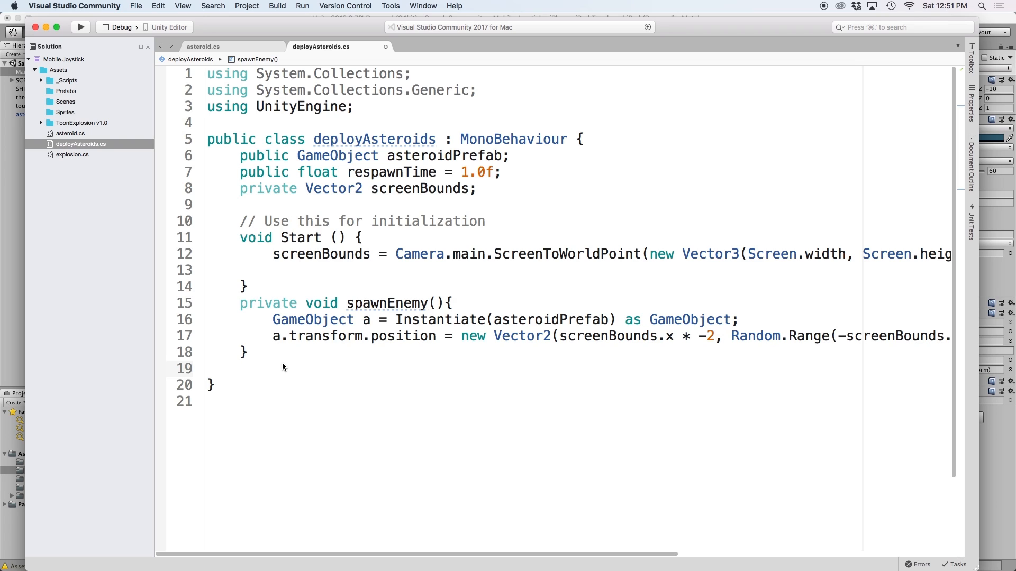
text(private void)
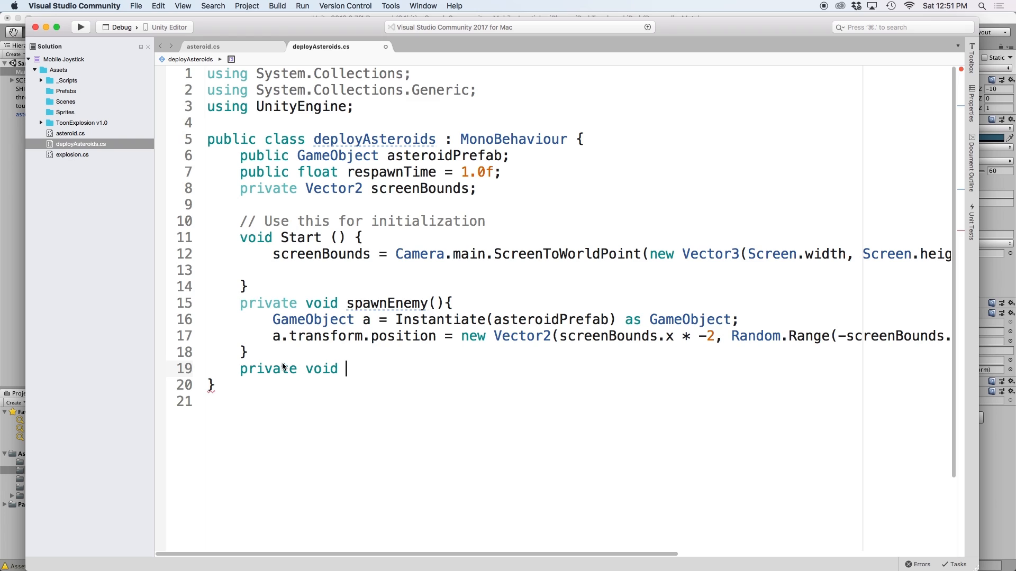
text(asteroidWave())
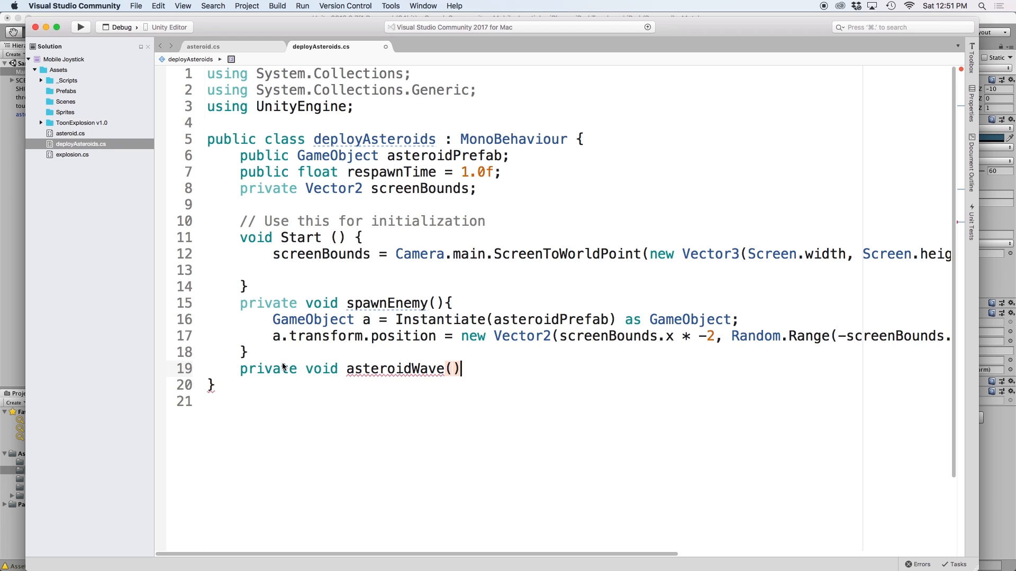
text({)
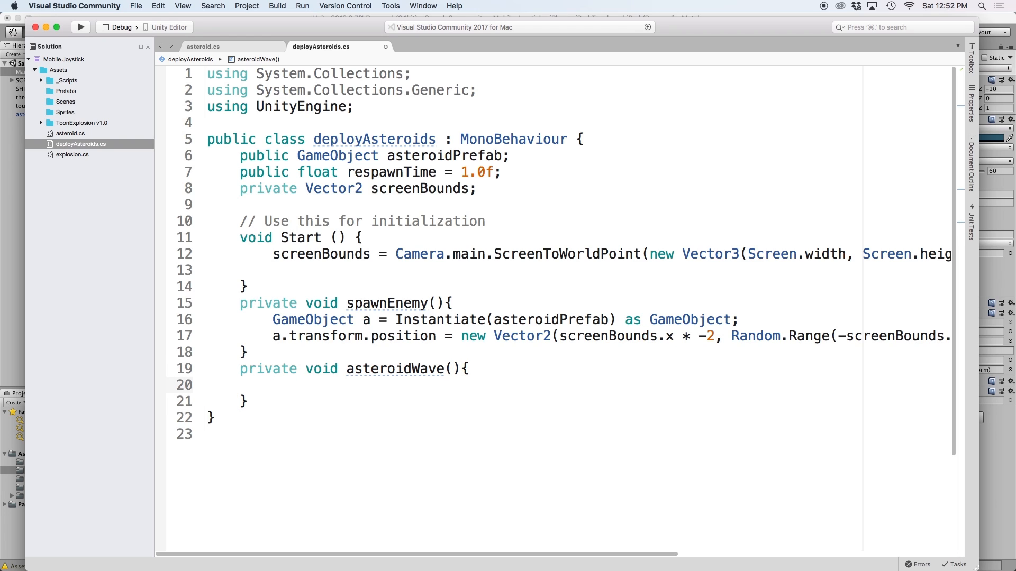
text(spawnEnemy();)
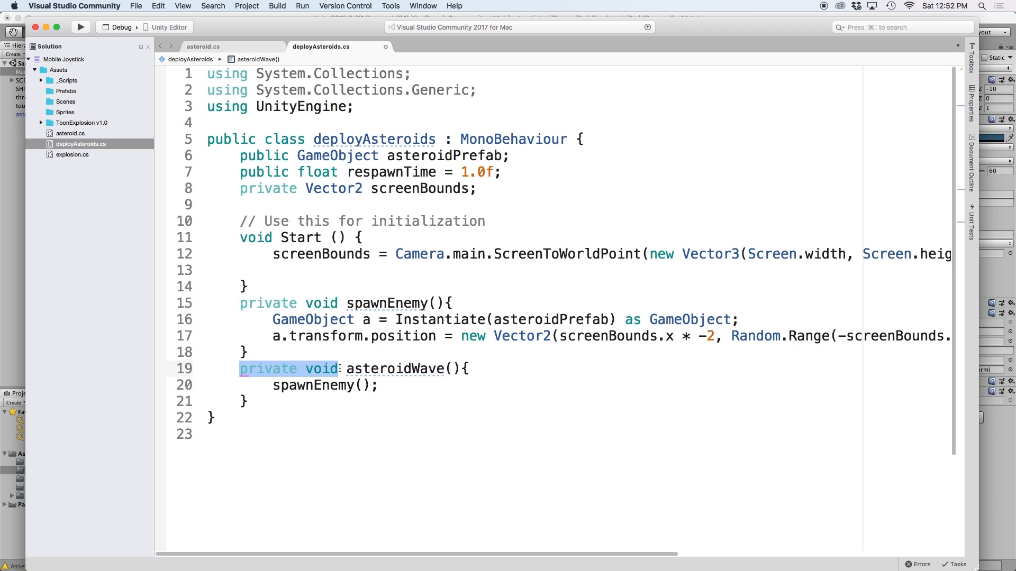
text(IEnumerator)
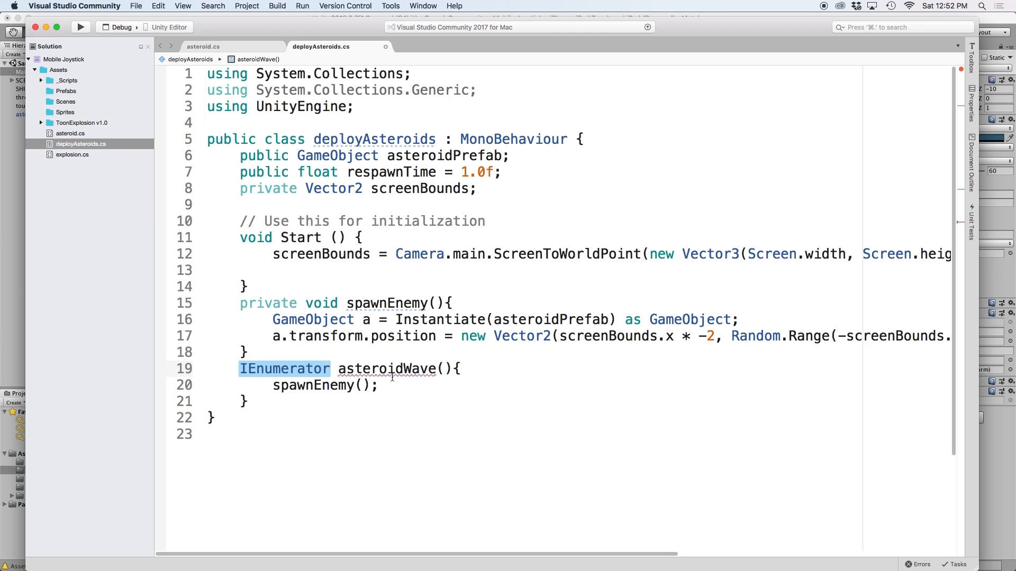
- Launch the coroutine from Start with StartCoroutine(asteroidWave())
click(329, 368)
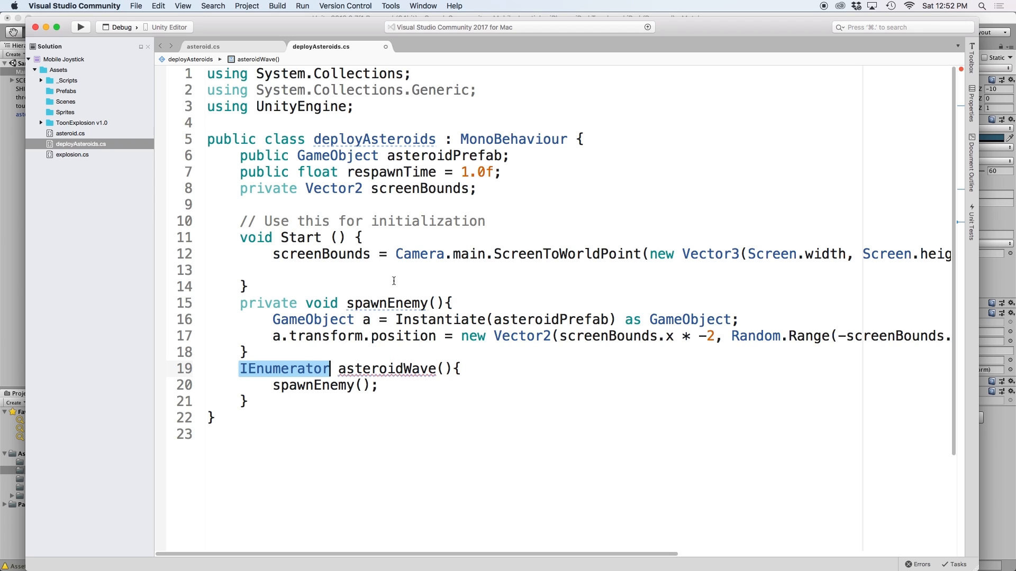
mouse_move(366, 253)
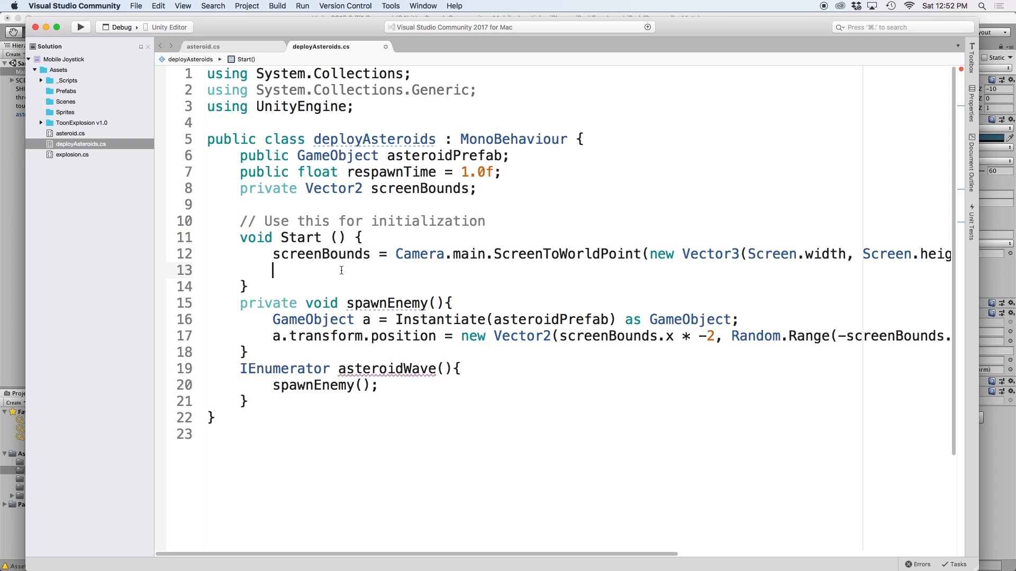
text(StartCoroutine()
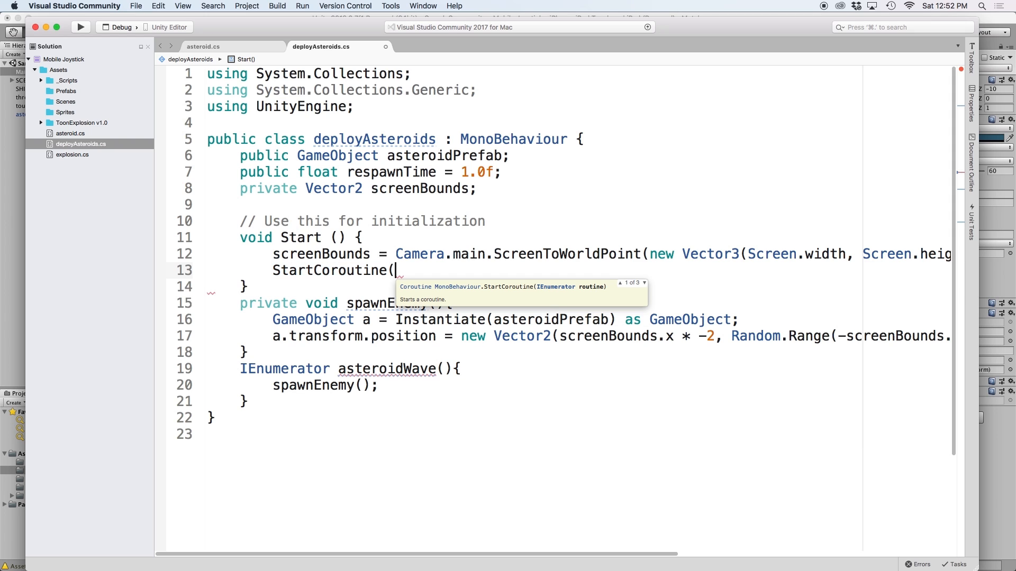
text(asteroidWave()
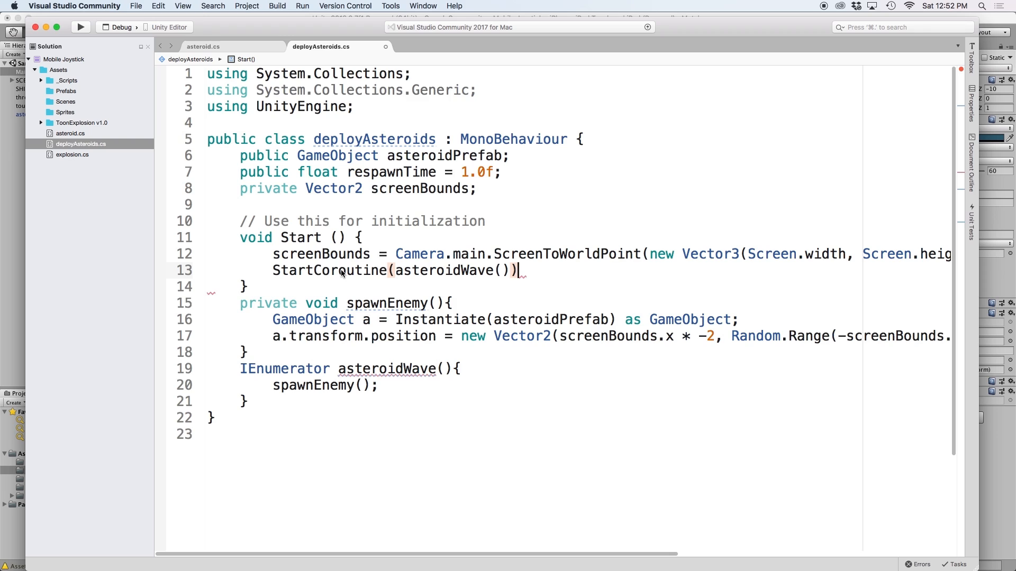
- Loop spawnEnemy in while(true) after yield return new WaitForSeconds(respawnTime)
text(;)
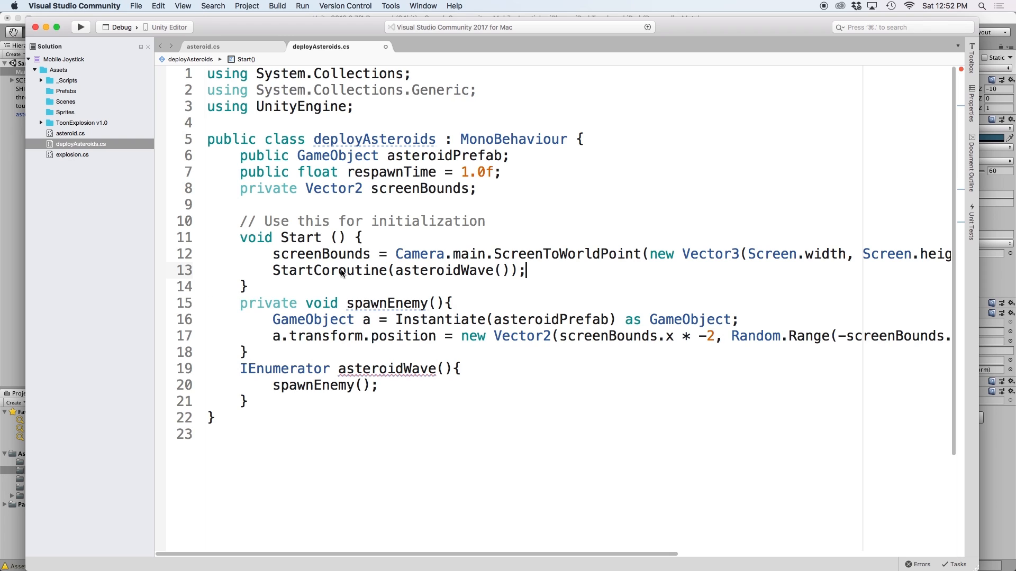
mouse_move(286, 402)
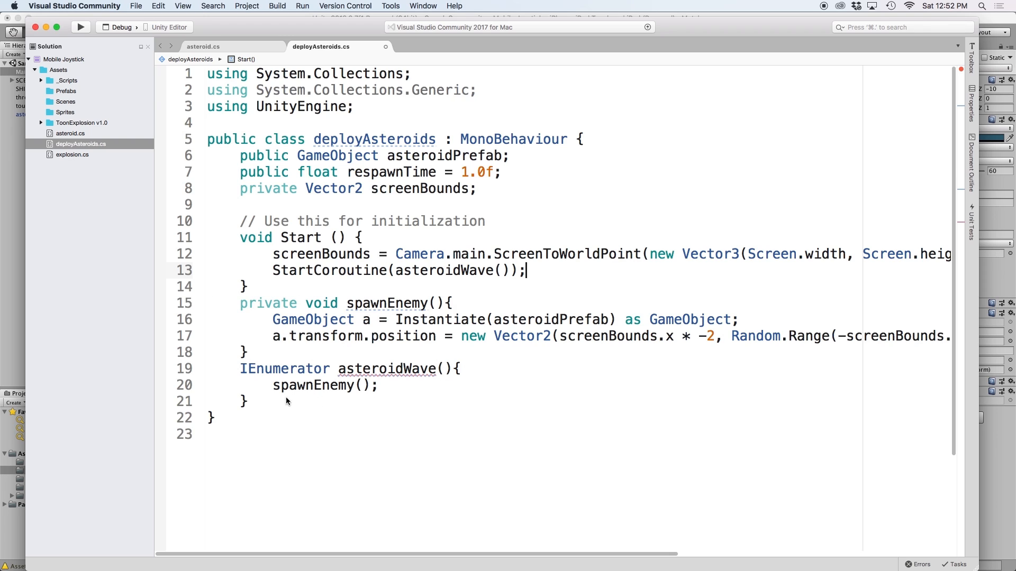
double_click(324, 385)
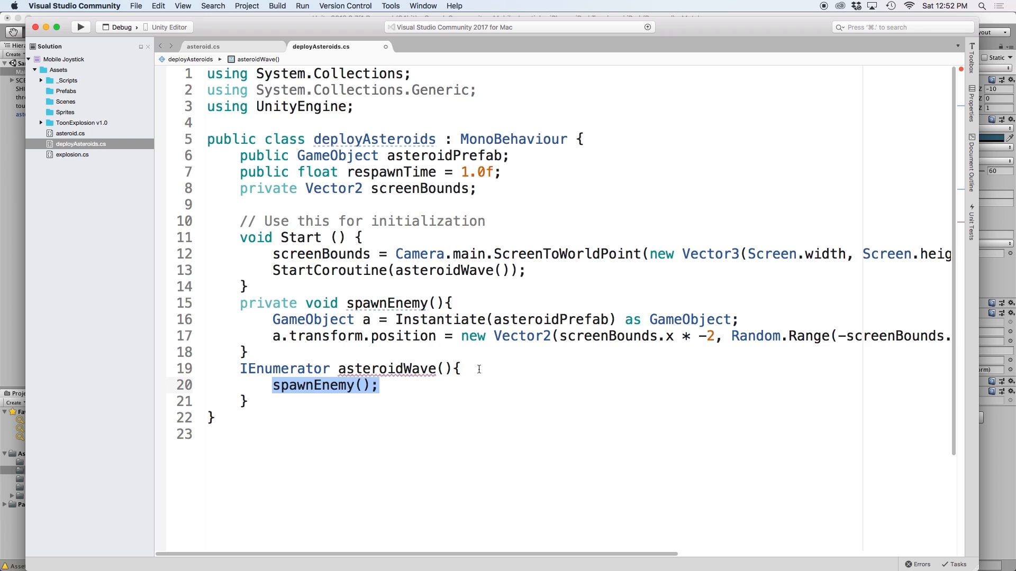
text(while(true){)
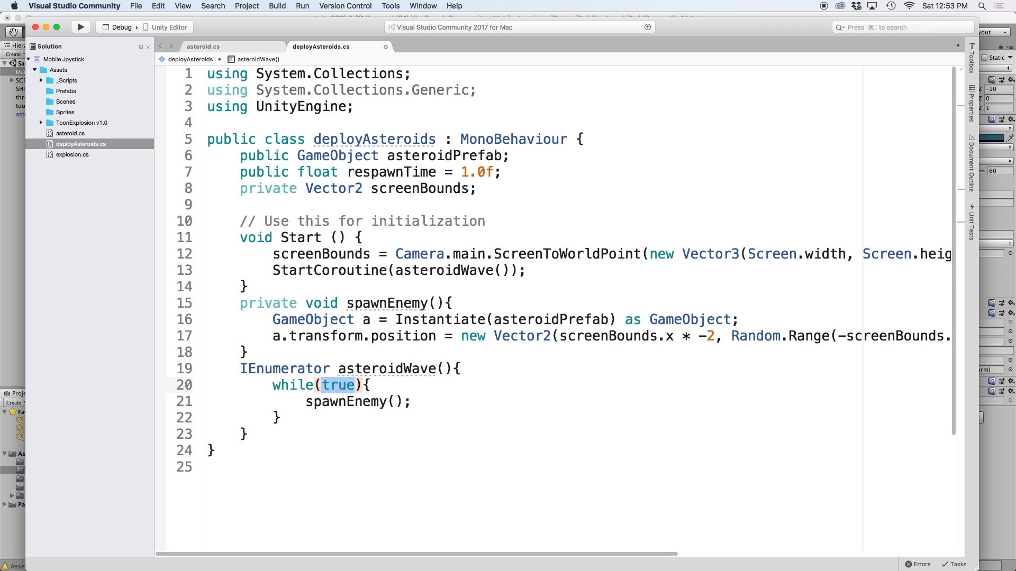
text(gamestart)
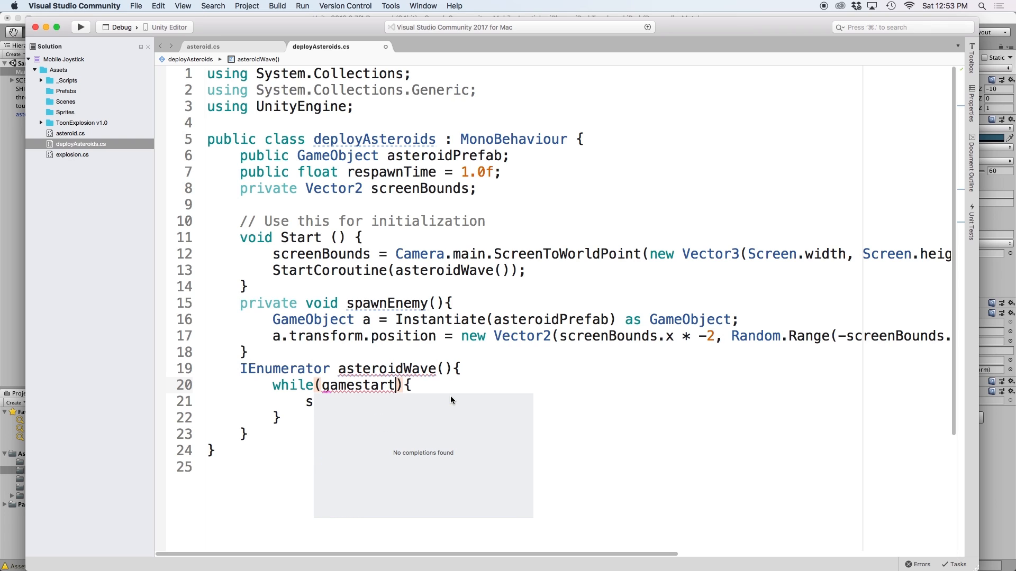
text(true)
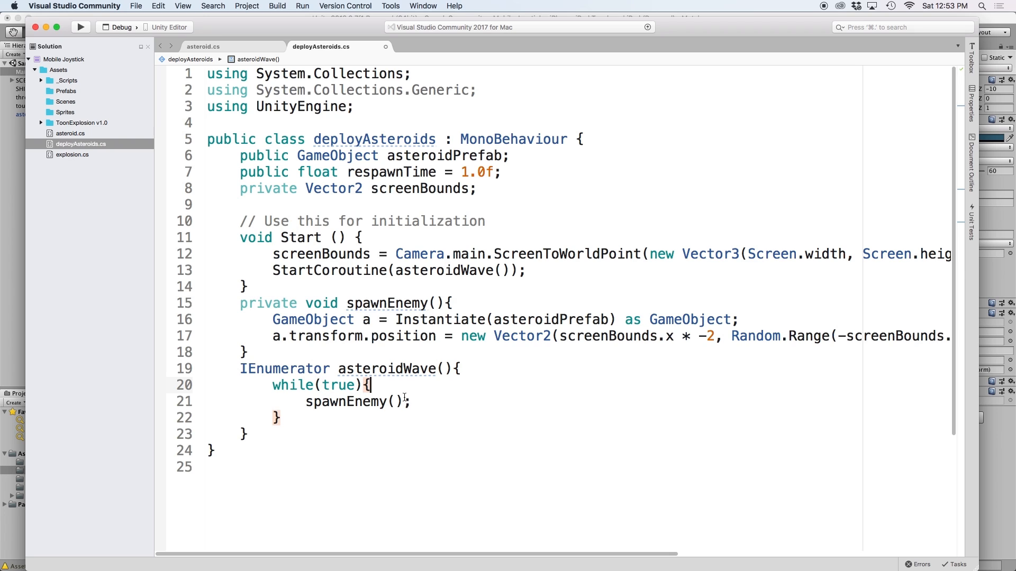
text(yield return n)
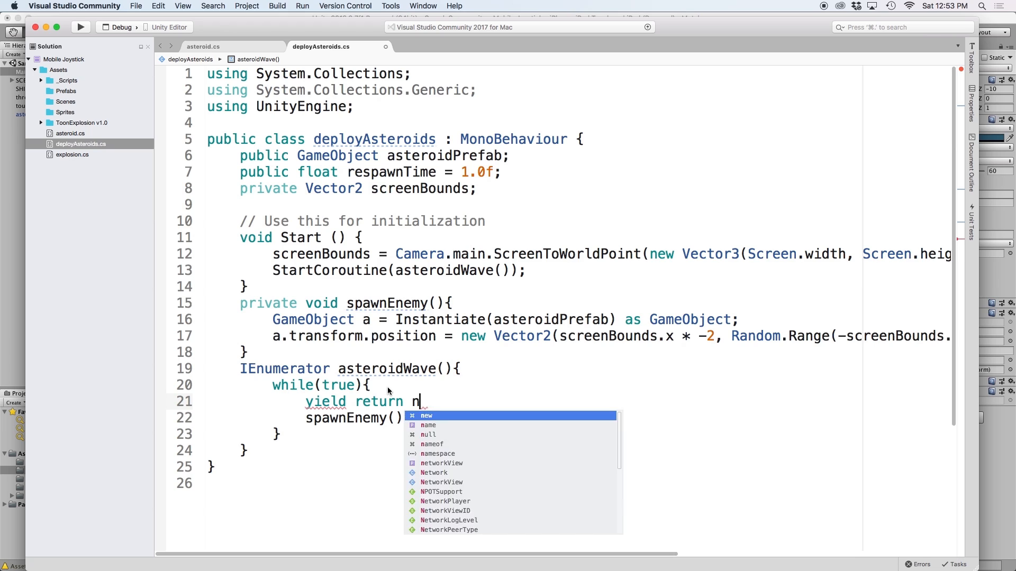
text(ew Wait)
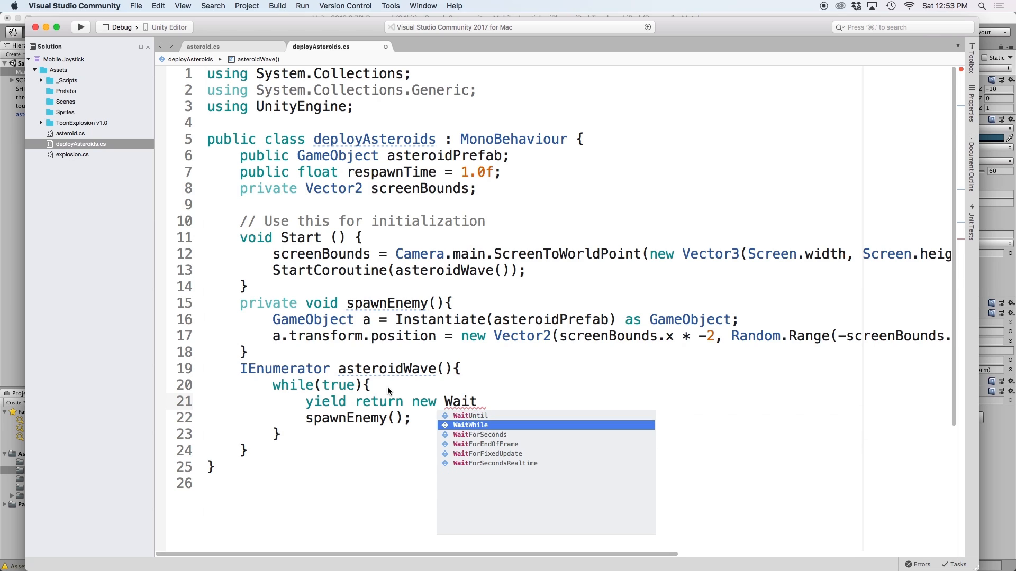
text(ForSeconds(res)
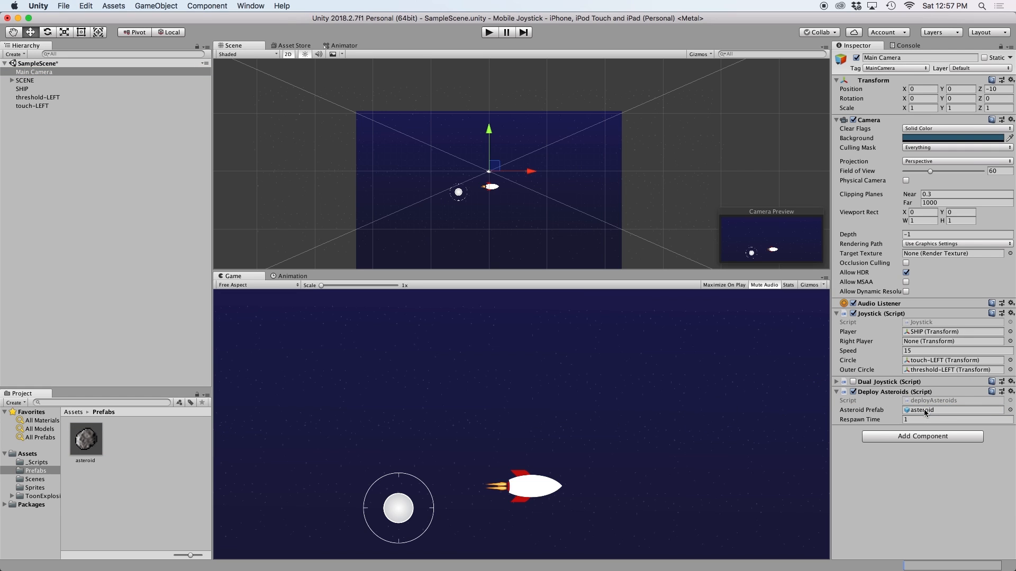
mouse_move(888, 411)
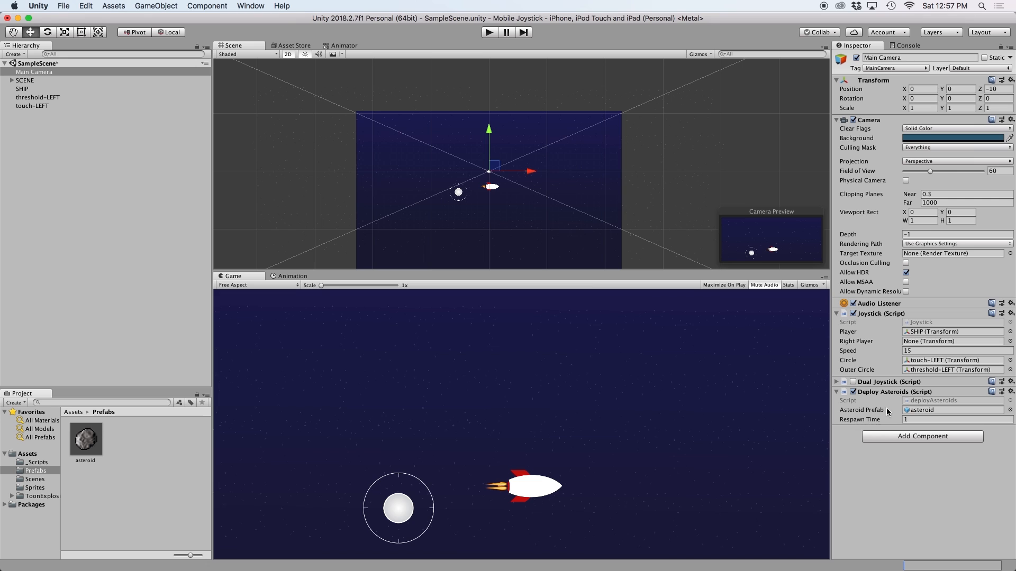